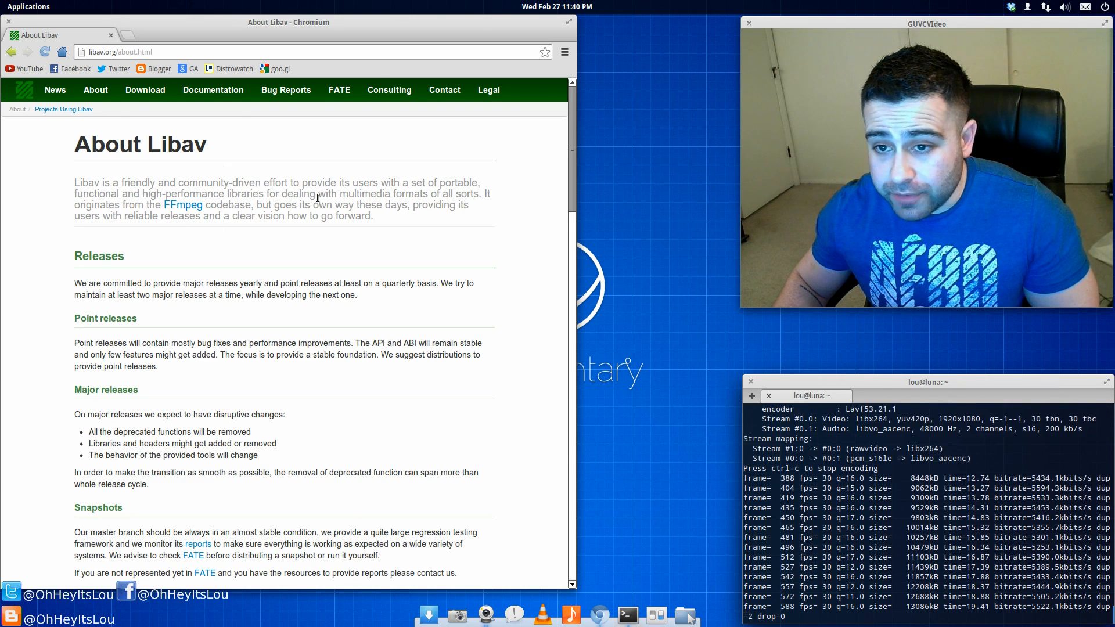
mouse_move(163, 228)
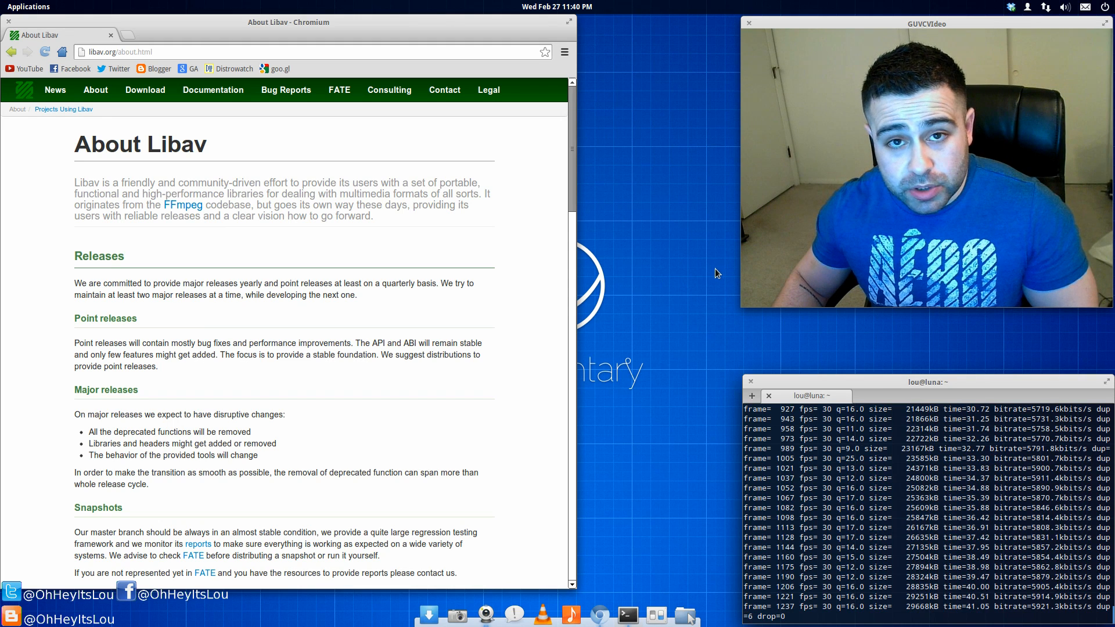
mouse_move(443, 279)
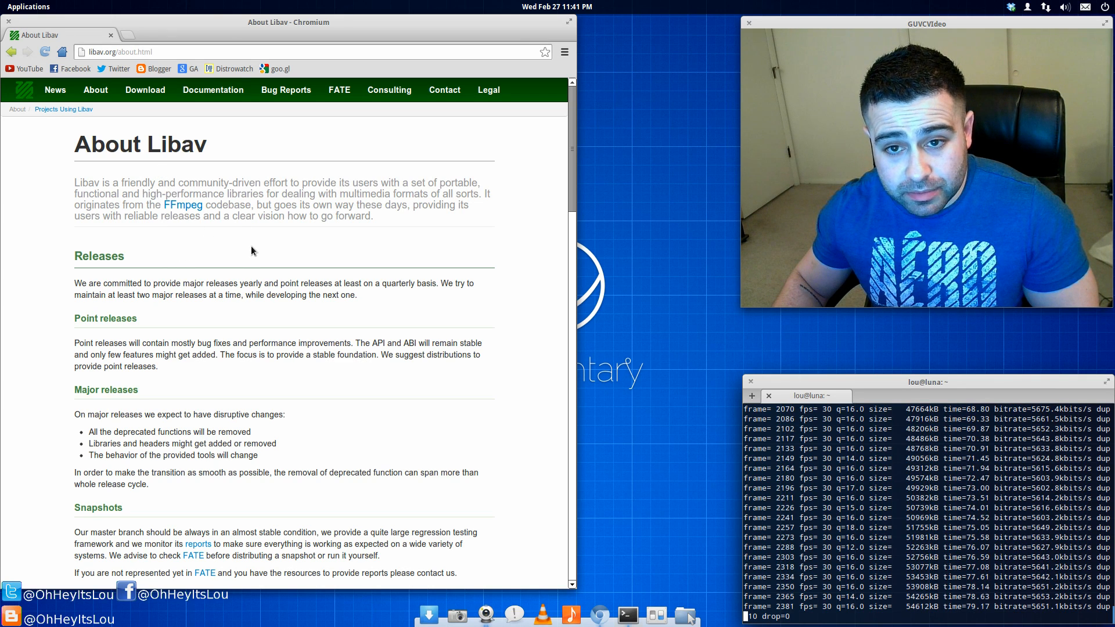
mouse_move(645, 422)
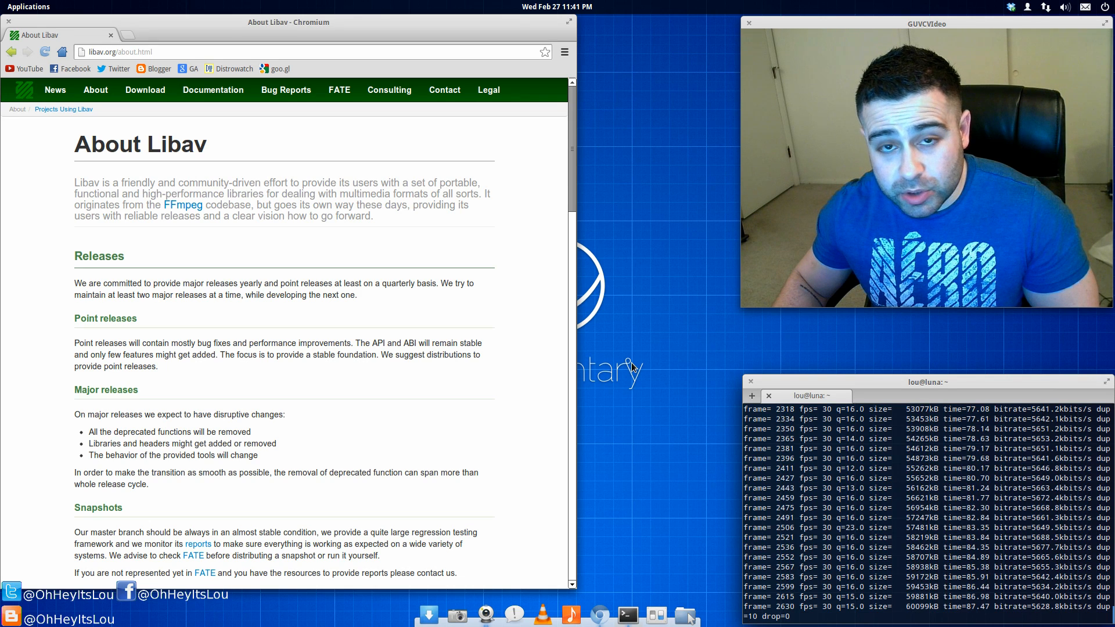
mouse_move(490, 237)
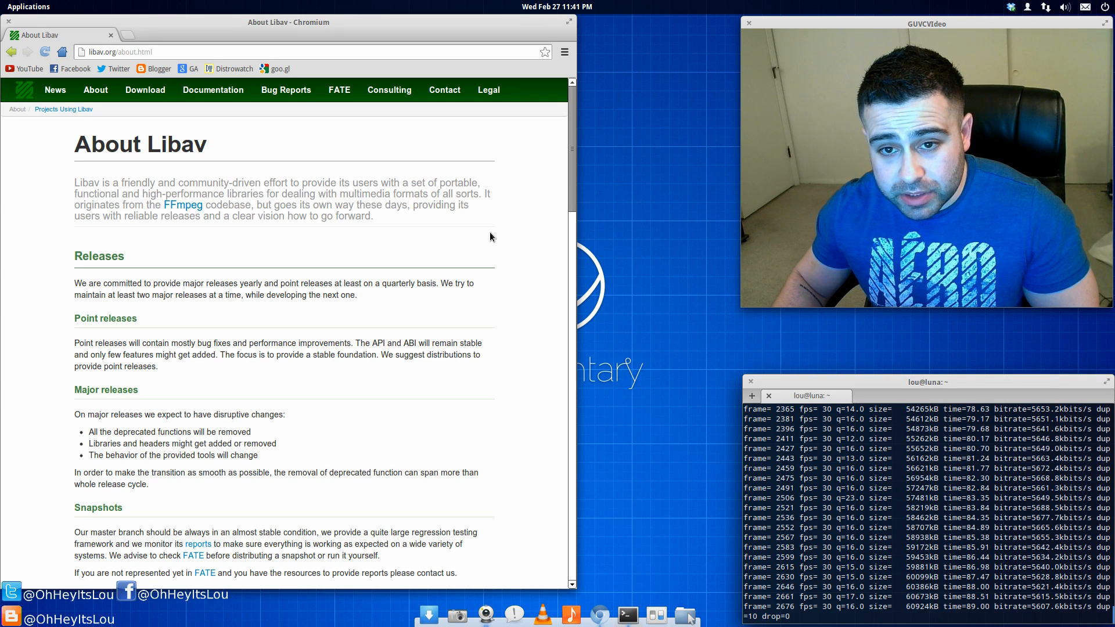
mouse_move(460, 155)
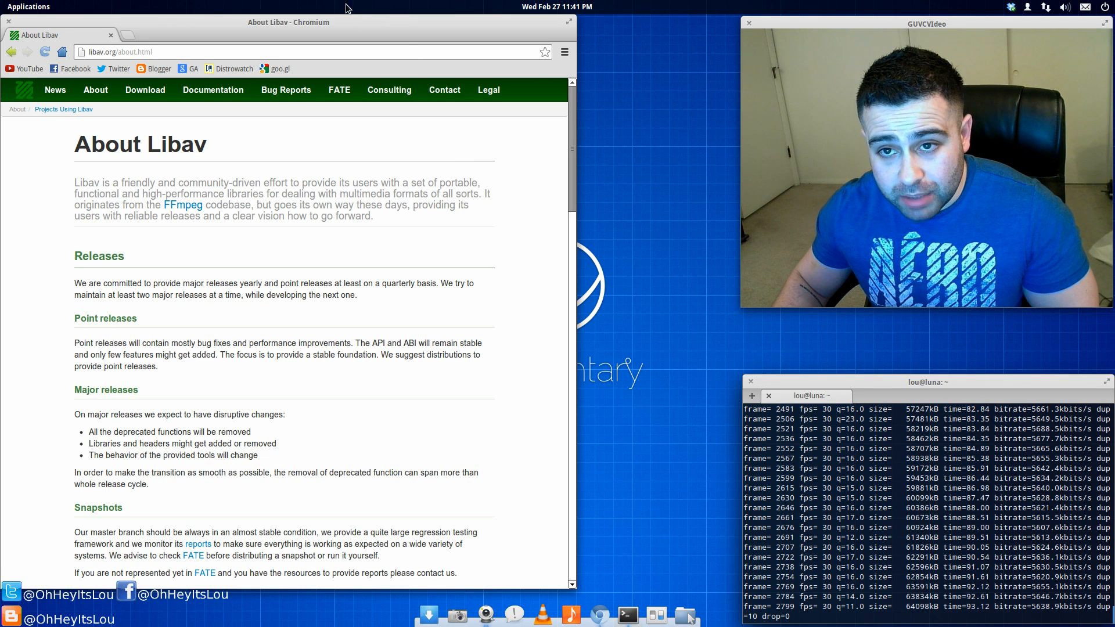
mouse_move(389, 89)
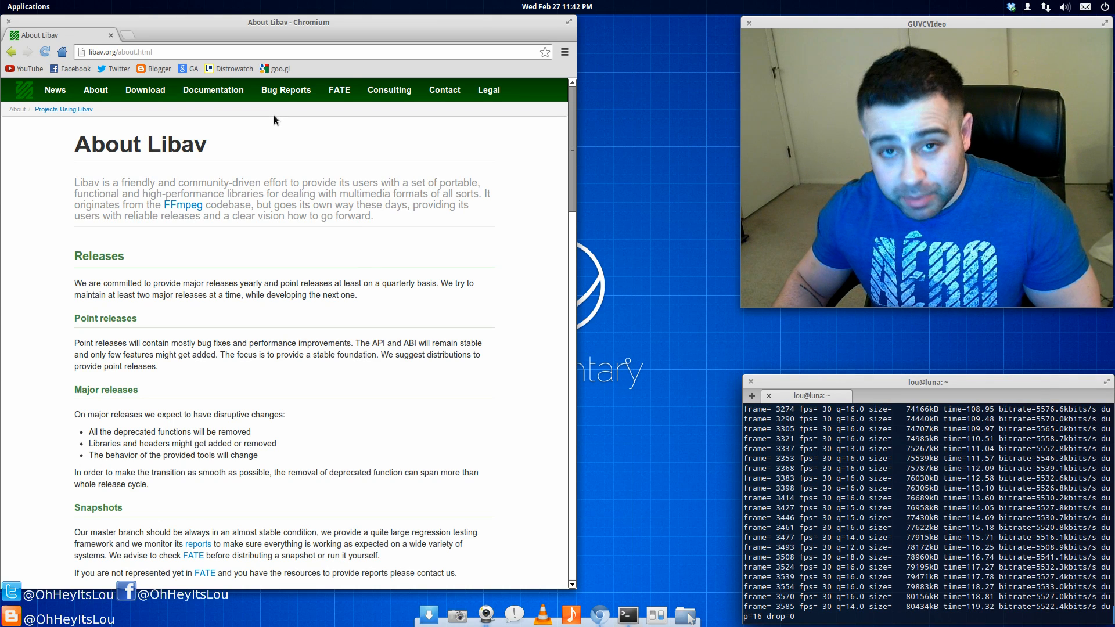
mouse_move(254, 23)
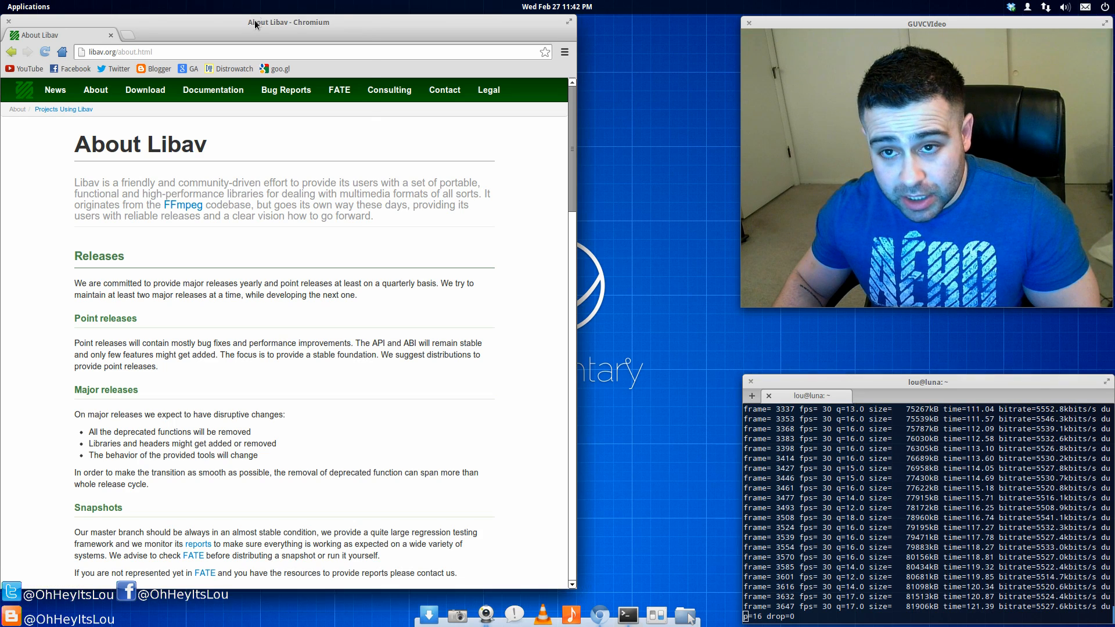
Step: Search Software Center for libav and avconv, confirm libav-tools is installed, then clear the search
click(574, 22)
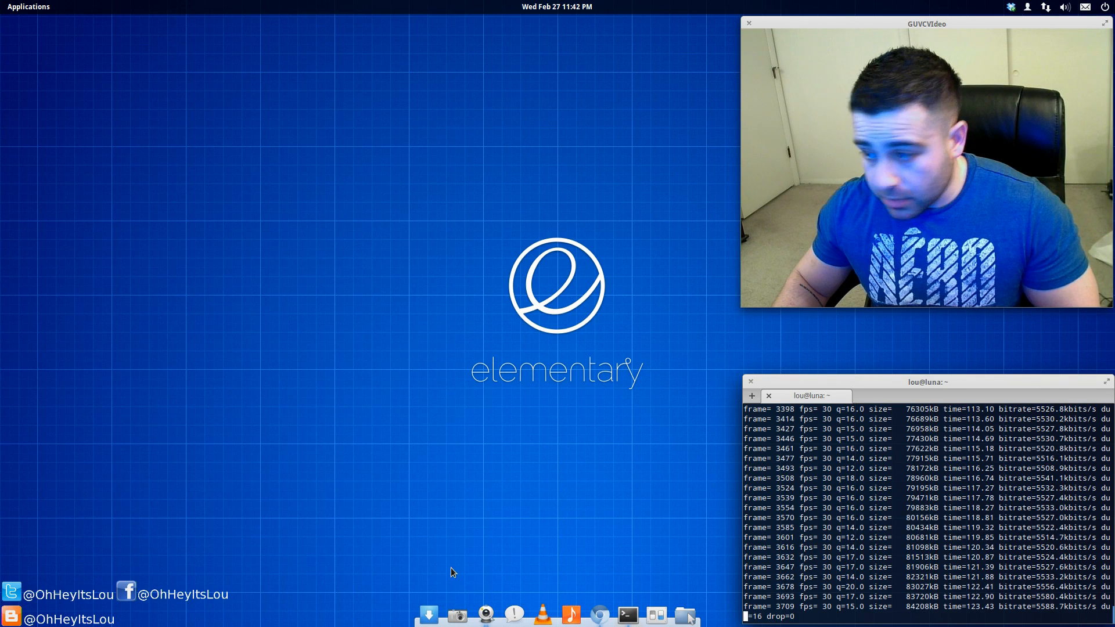
mouse_move(429, 615)
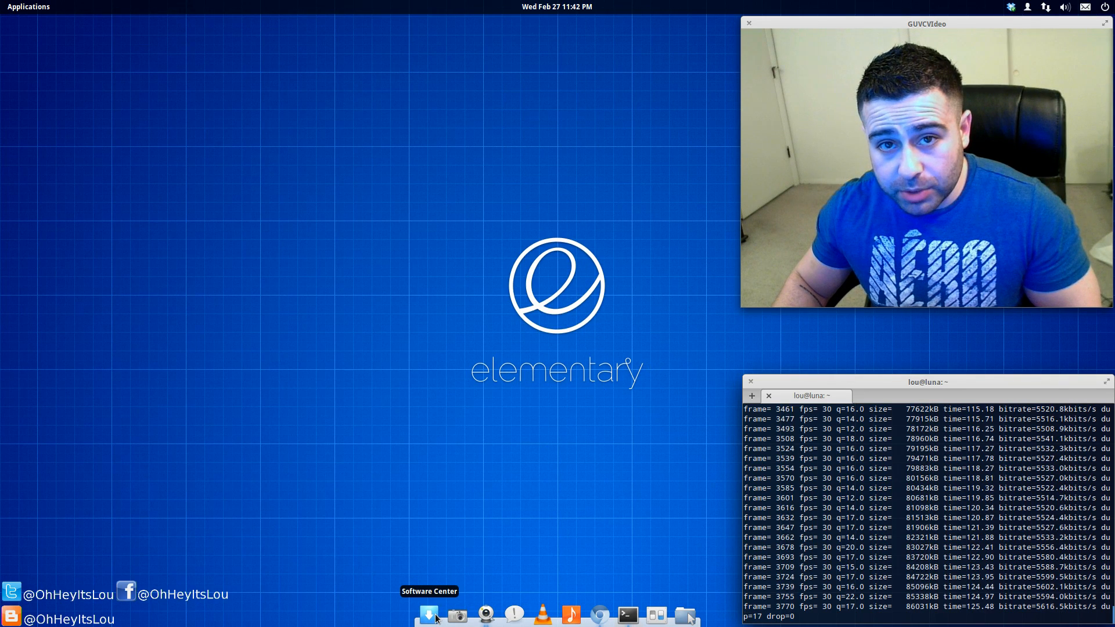
click(428, 614)
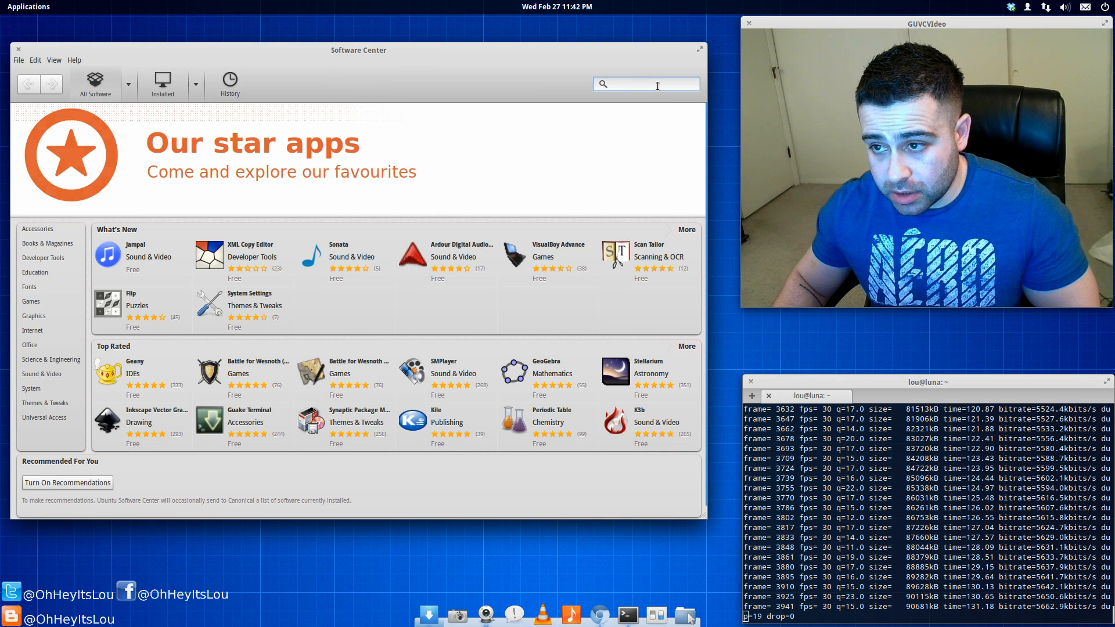
click(646, 84)
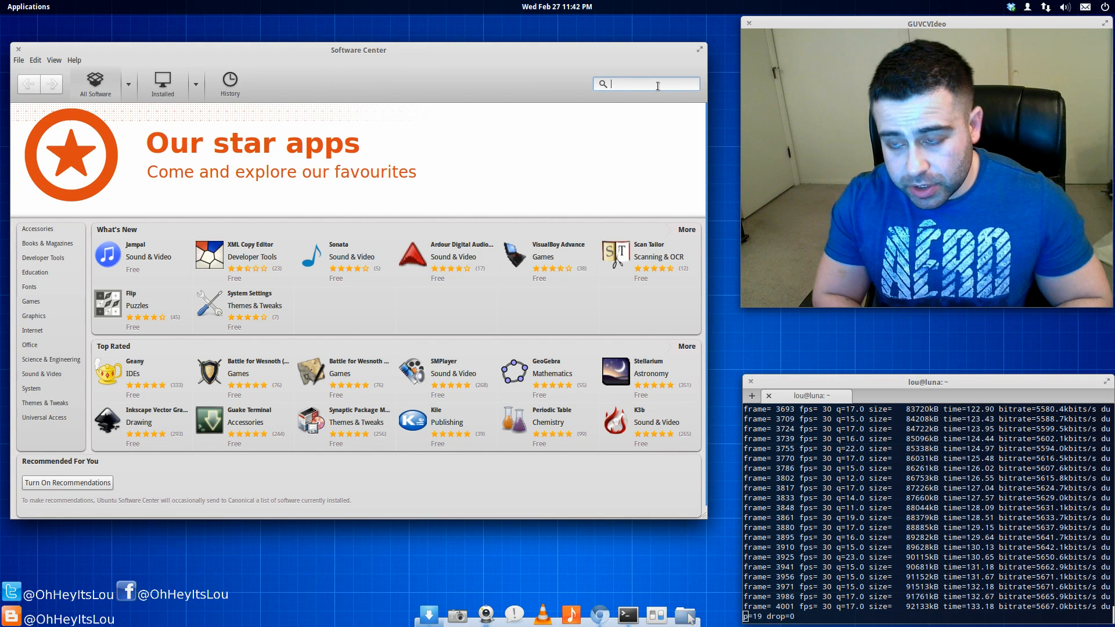
text(libav)
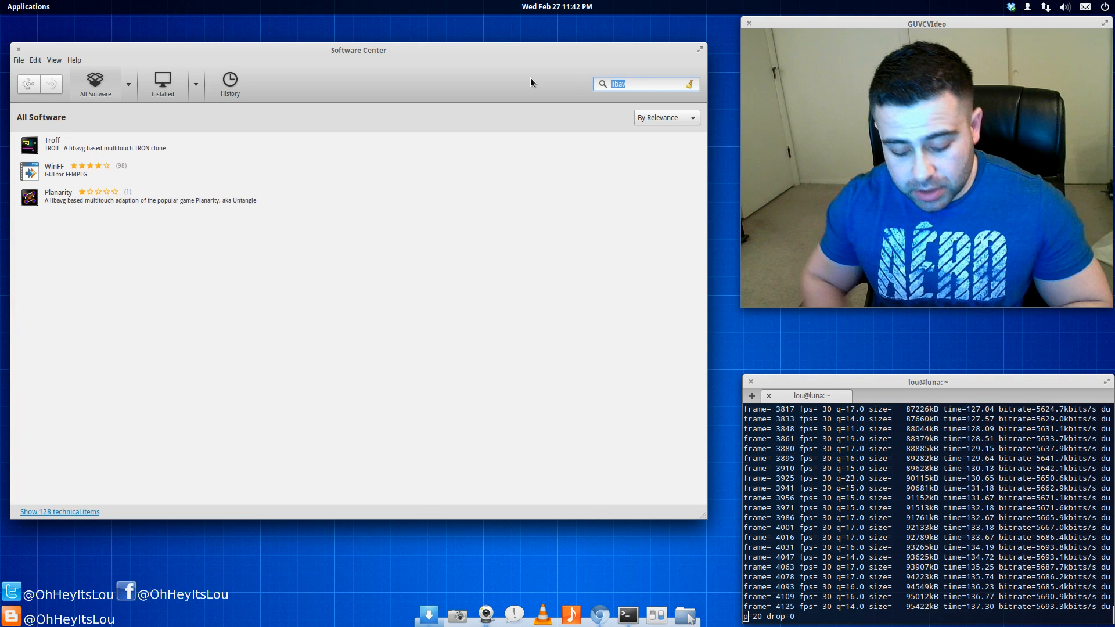
text(avconv)
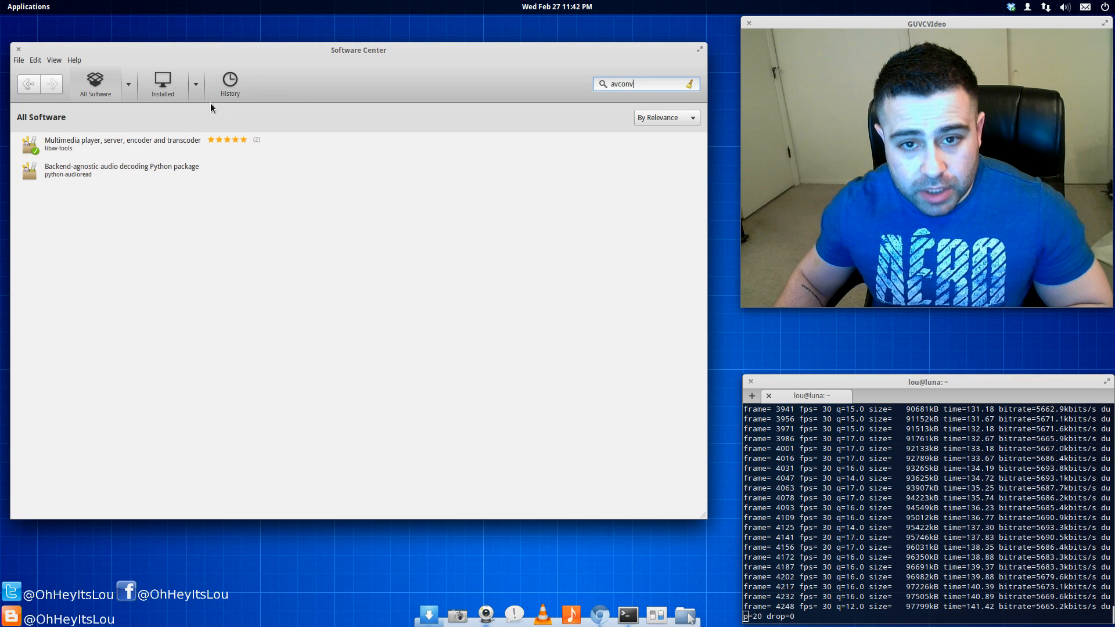
click(123, 143)
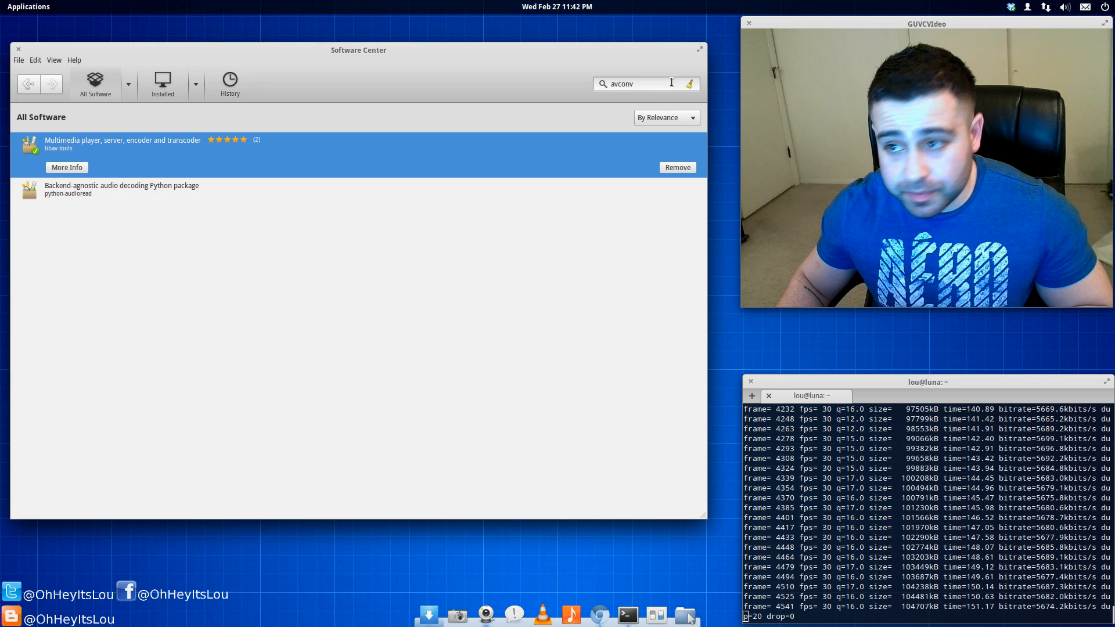
click(688, 83)
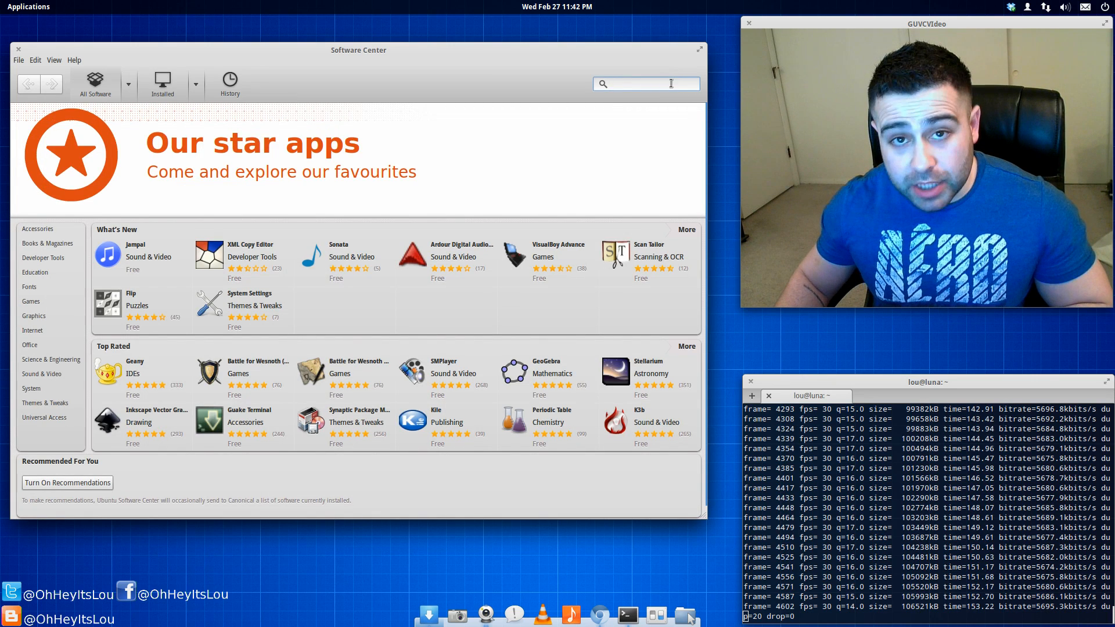
text(x2)
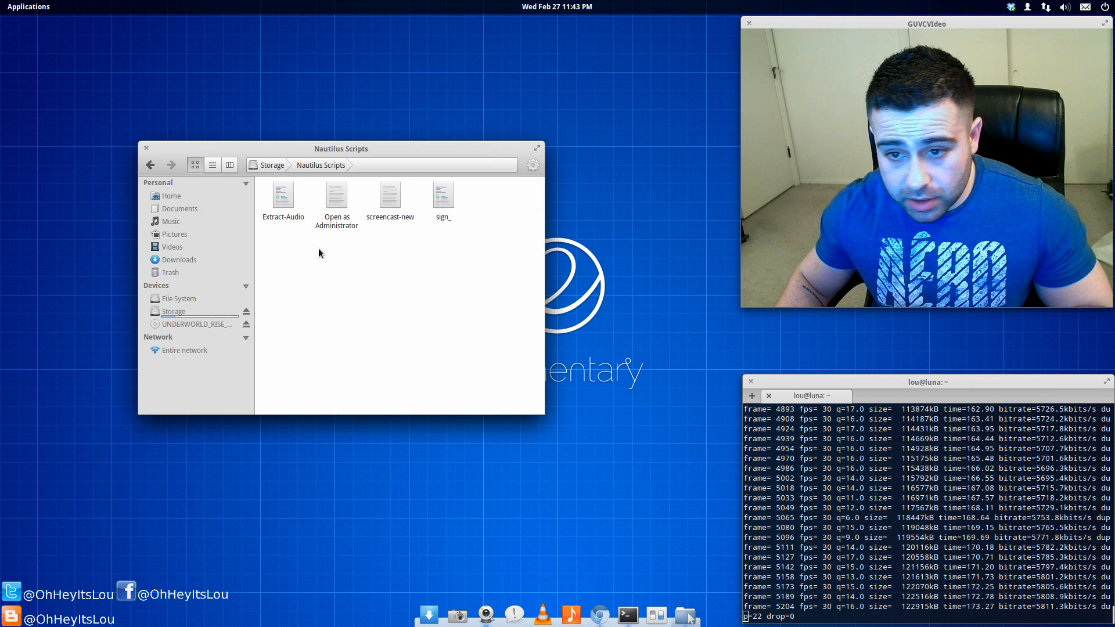
Step: Open the screencast-new script from Nautilus Scripts in Scratch to view its avconv command
double_click(389, 196)
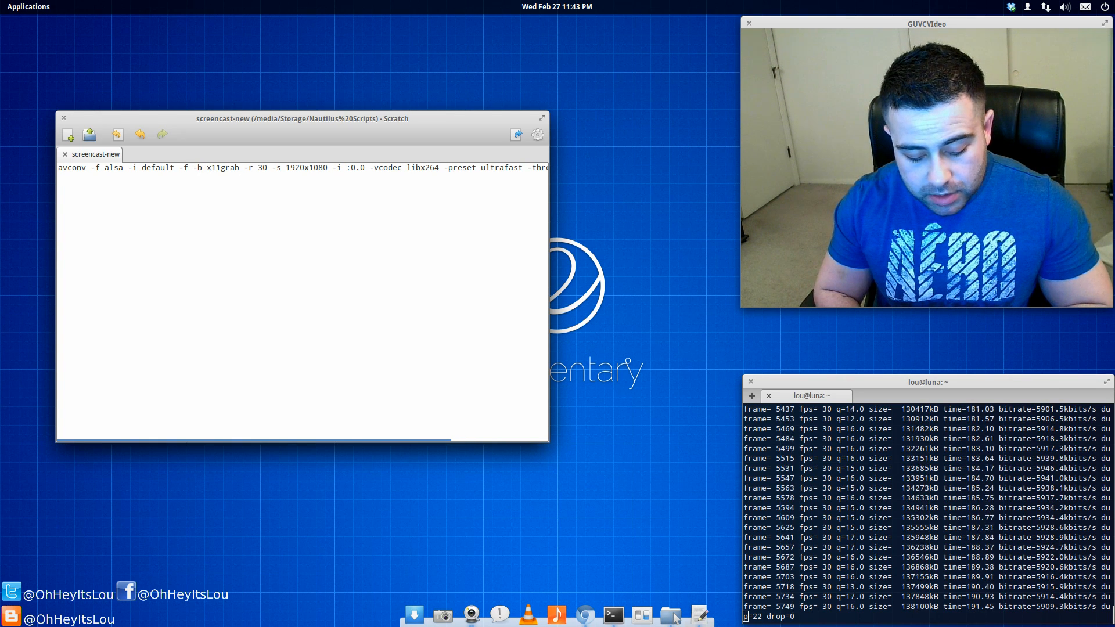
Step: Add 64kb after -b in the avconv command and close Scratch
text(64k)
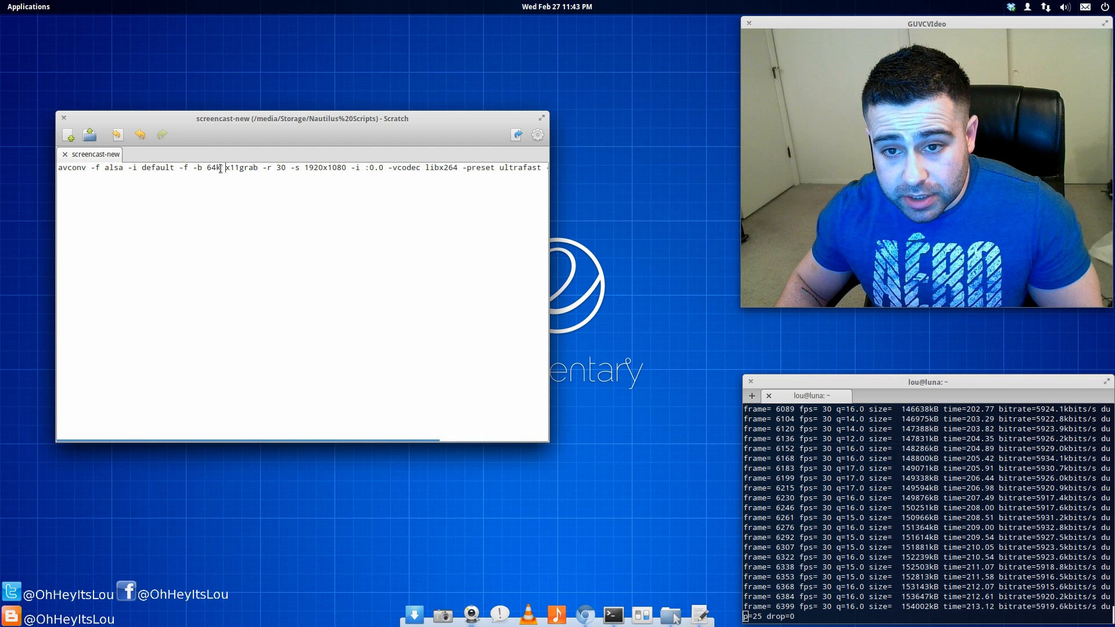
text(b)
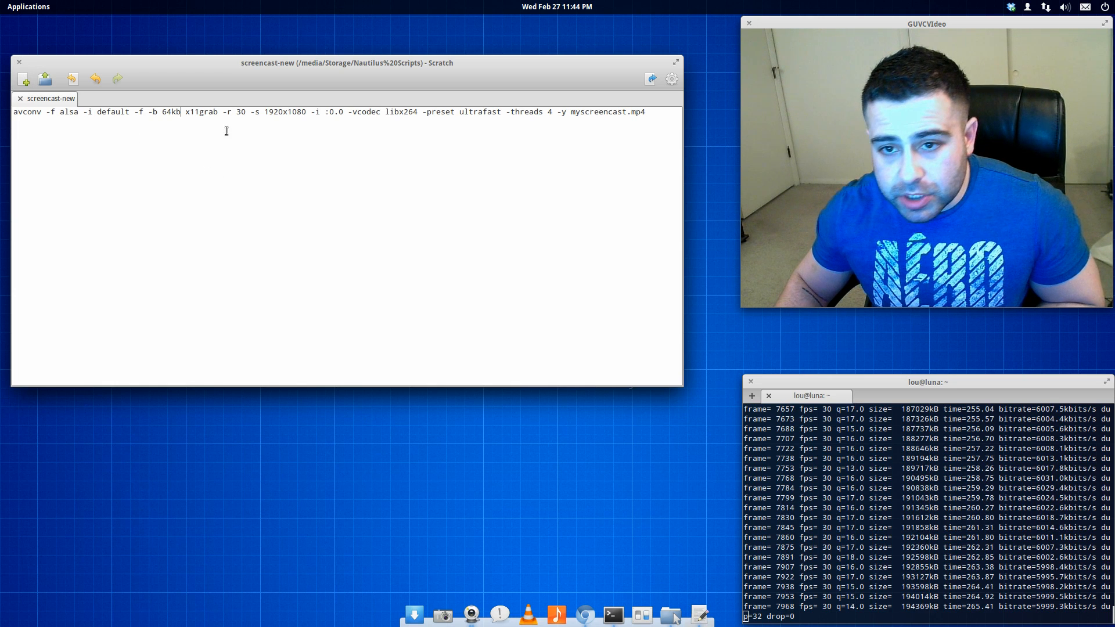
double_click(279, 111)
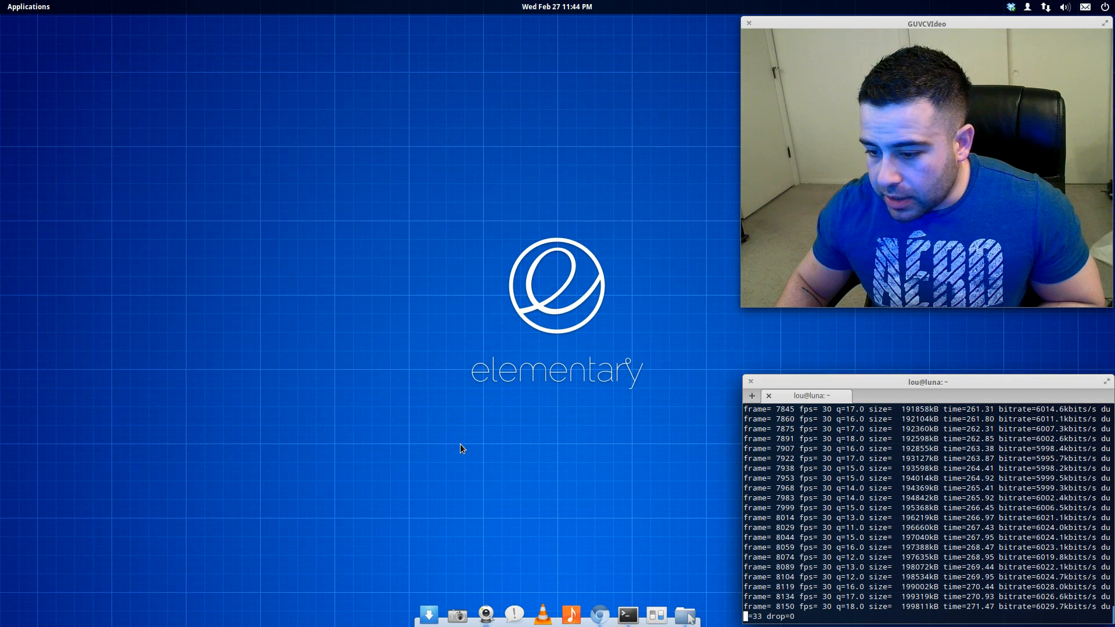
Step: Review the GoMic, webcam and output devices in System Settings Sound, then close it
click(655, 614)
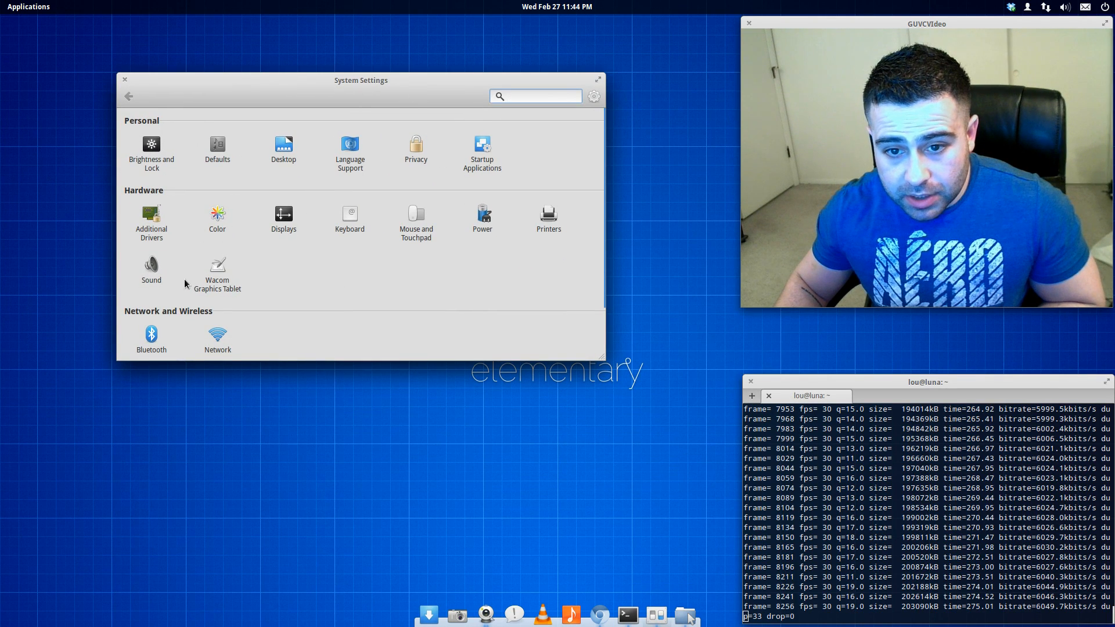
click(151, 272)
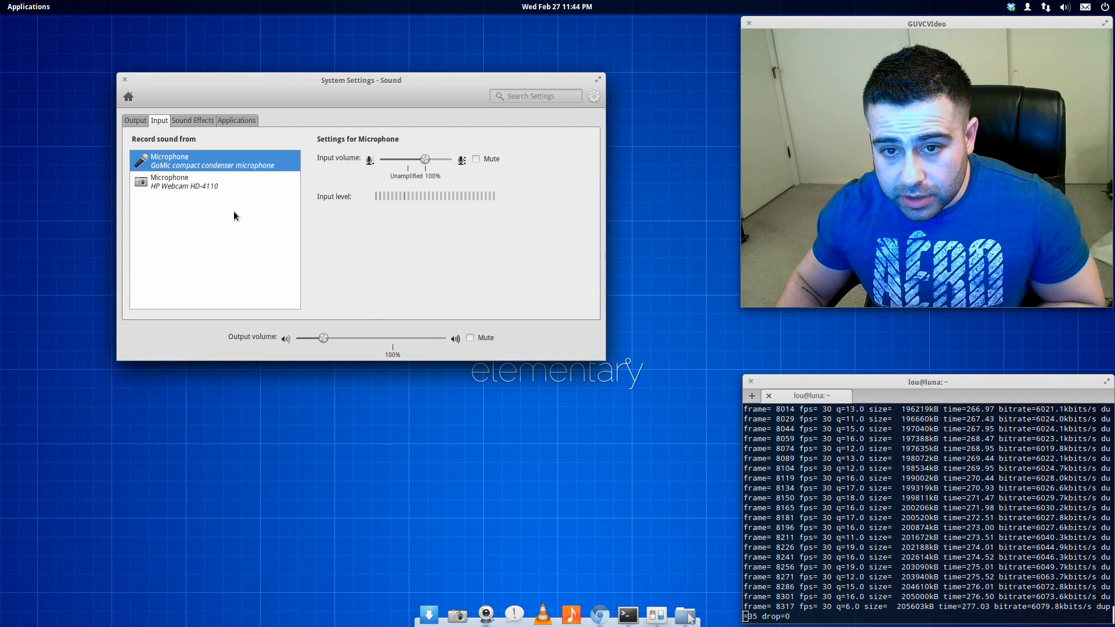
mouse_move(324, 171)
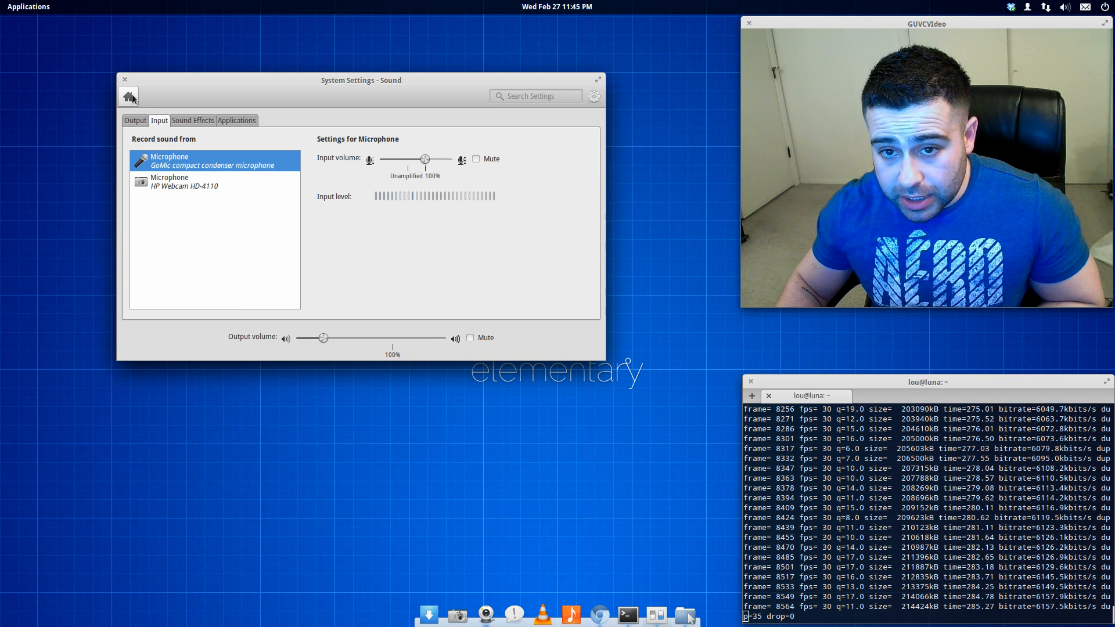
click(129, 96)
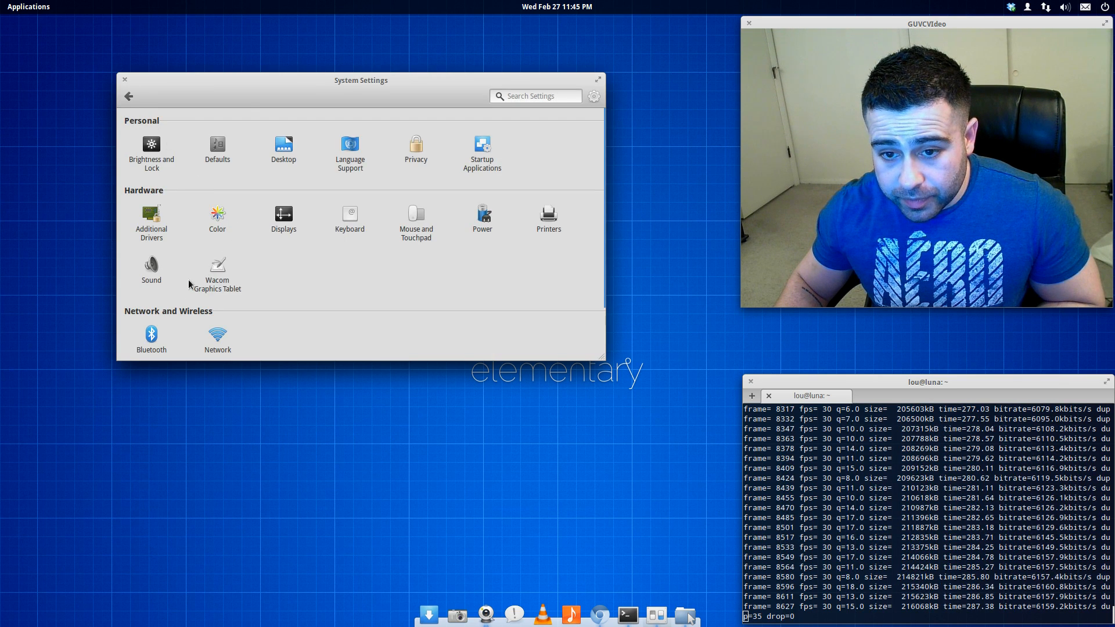
click(151, 267)
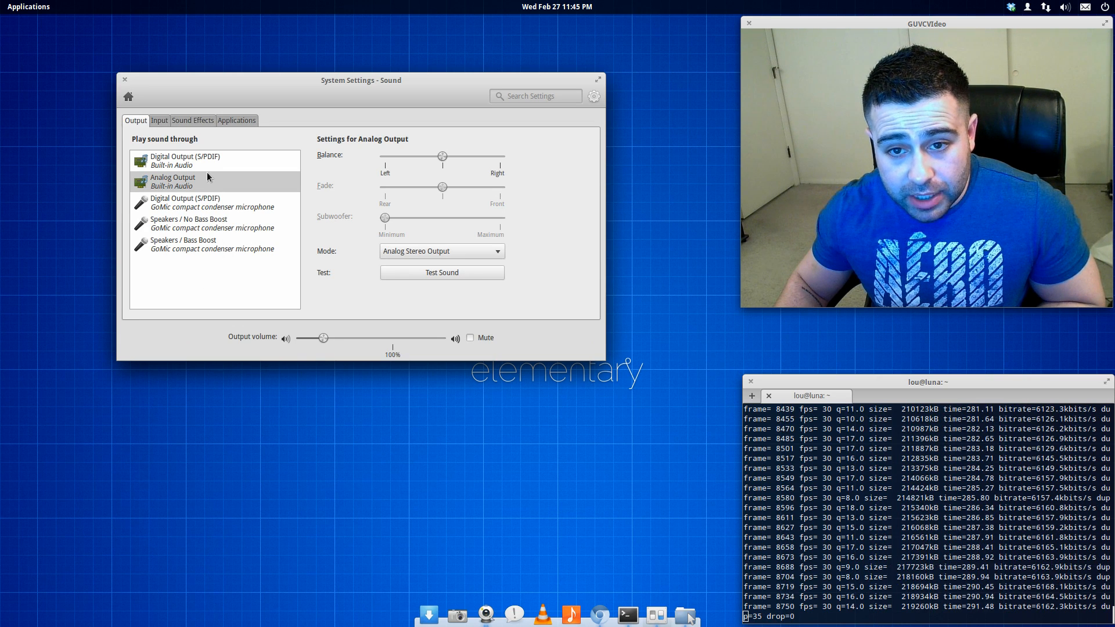
click(158, 120)
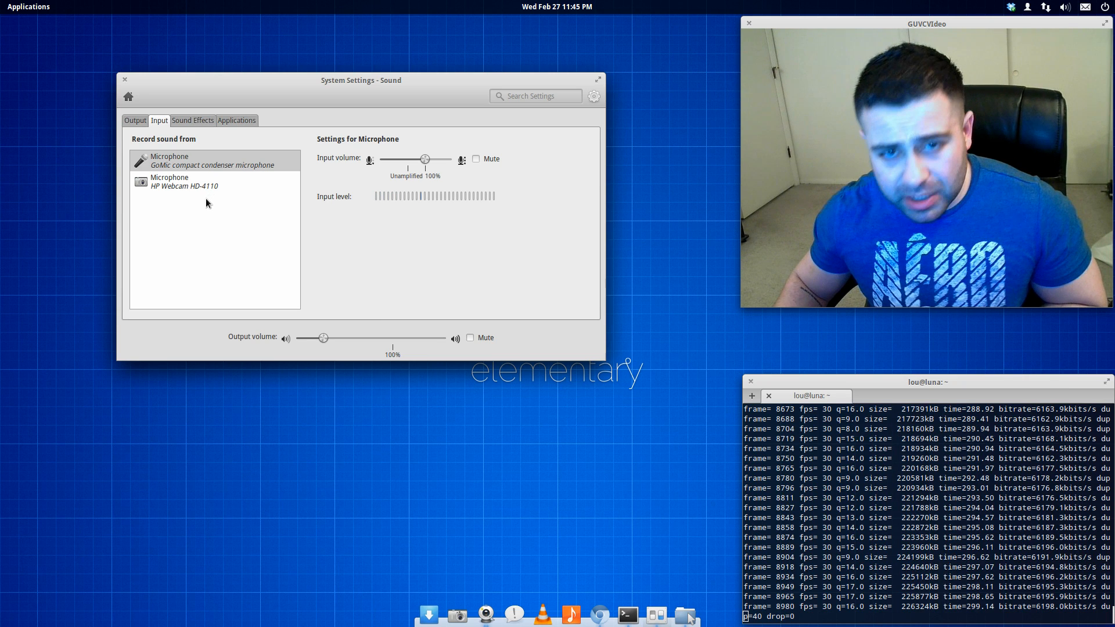
mouse_move(155, 195)
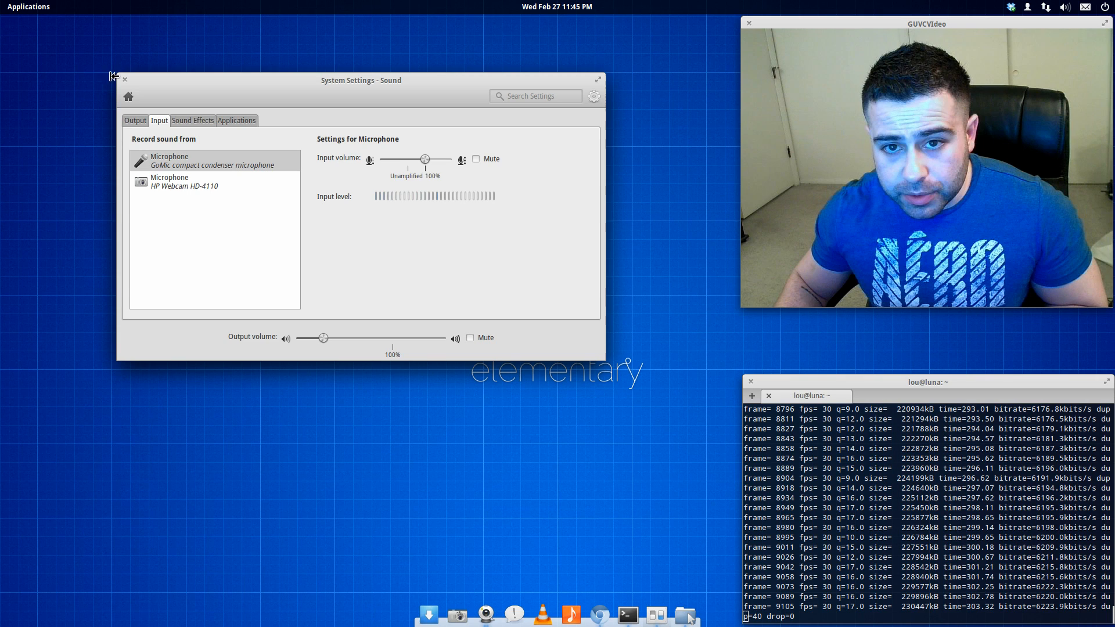
click(125, 79)
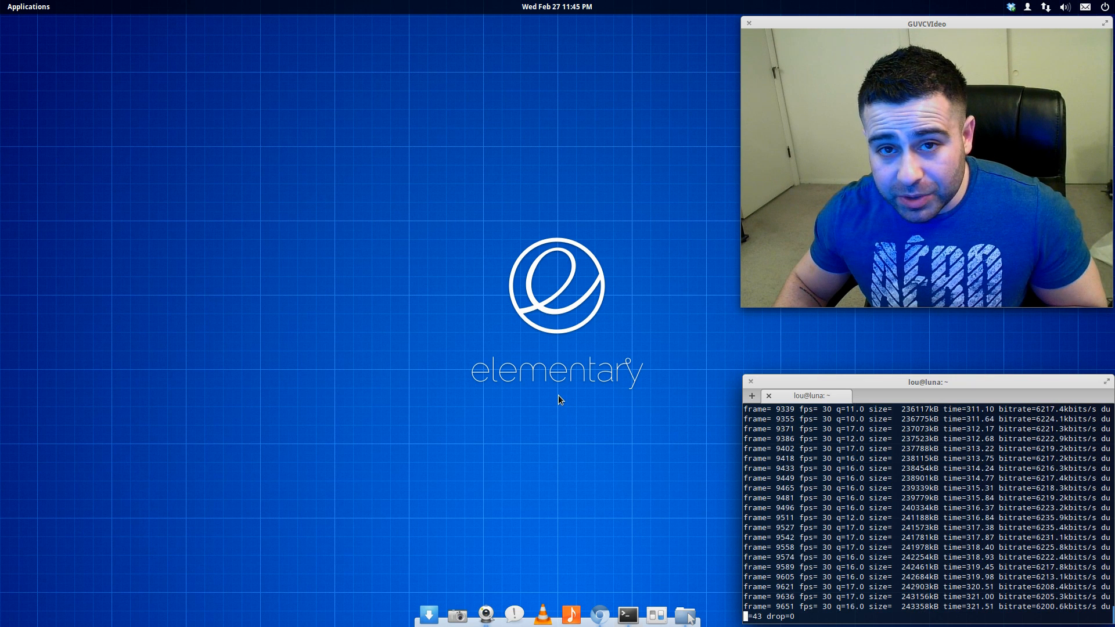
mouse_move(656, 615)
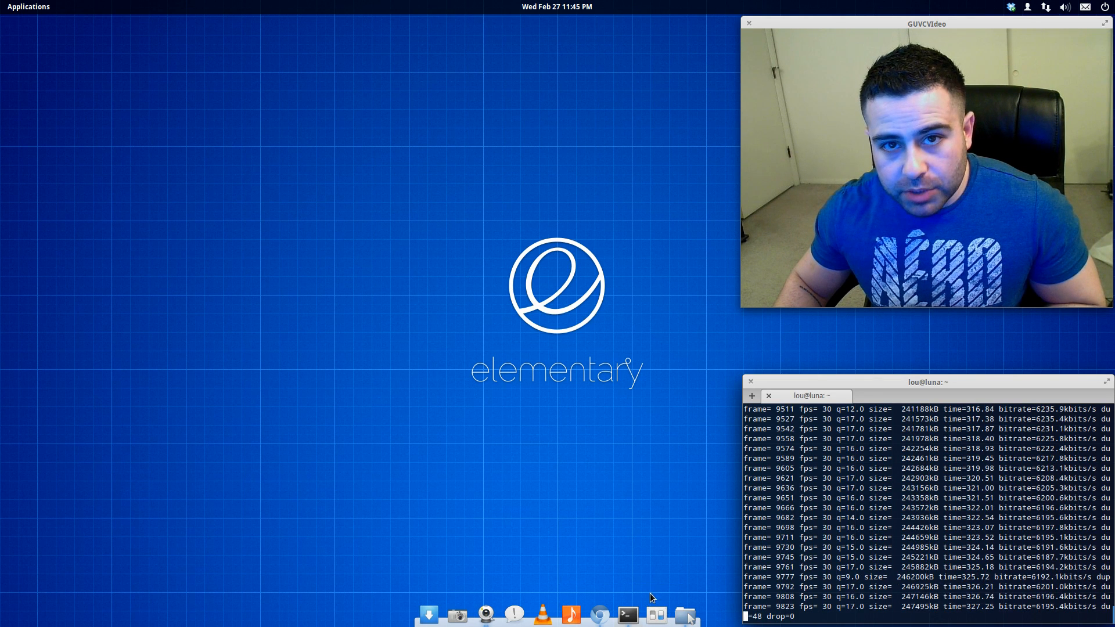
mouse_move(427, 613)
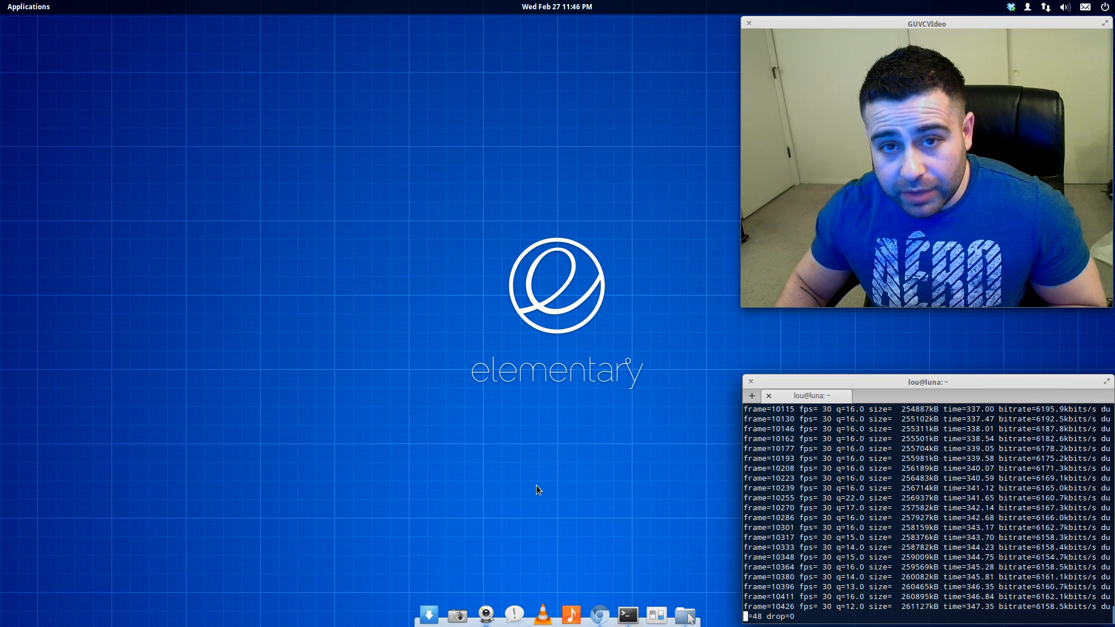
mouse_move(684, 615)
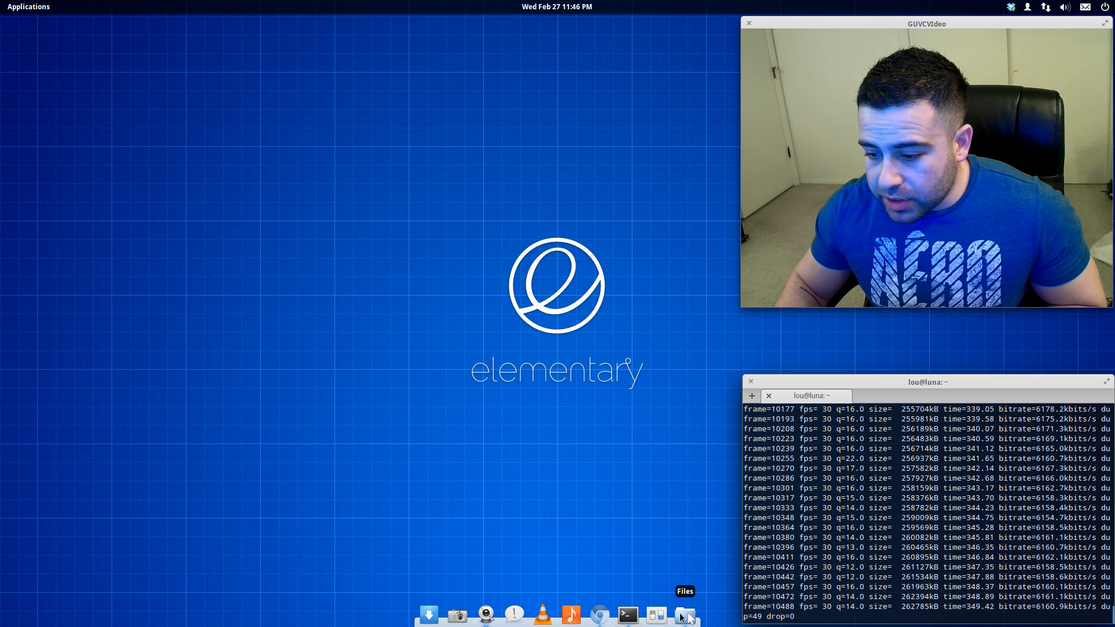
Step: Rename screencast-new in the Home folder to capture
right_click(375, 194)
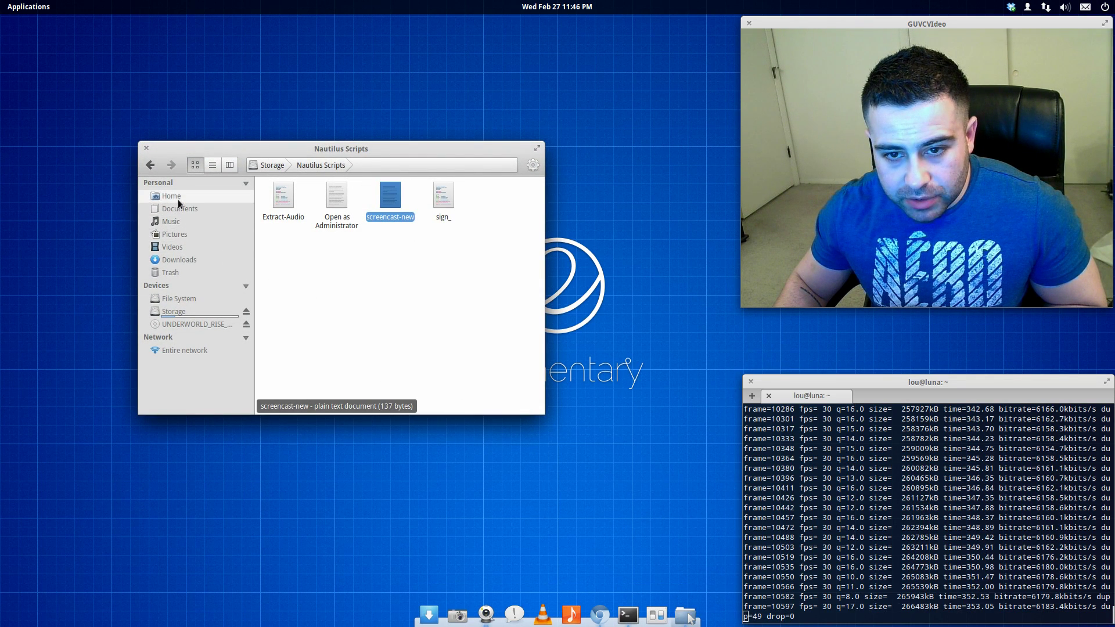
click(171, 196)
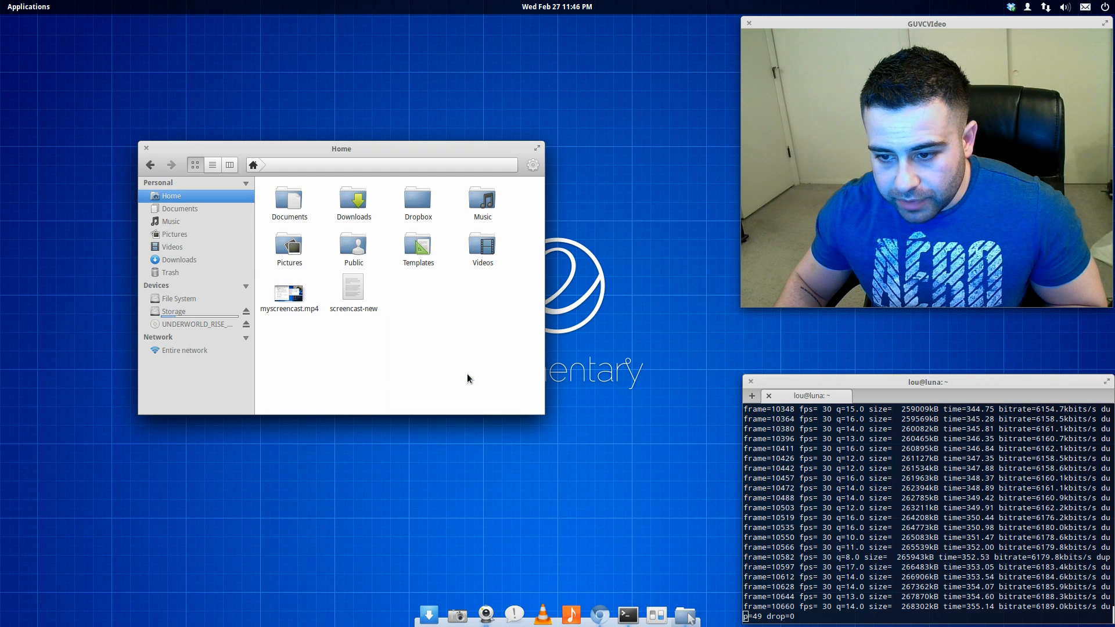
click(352, 288)
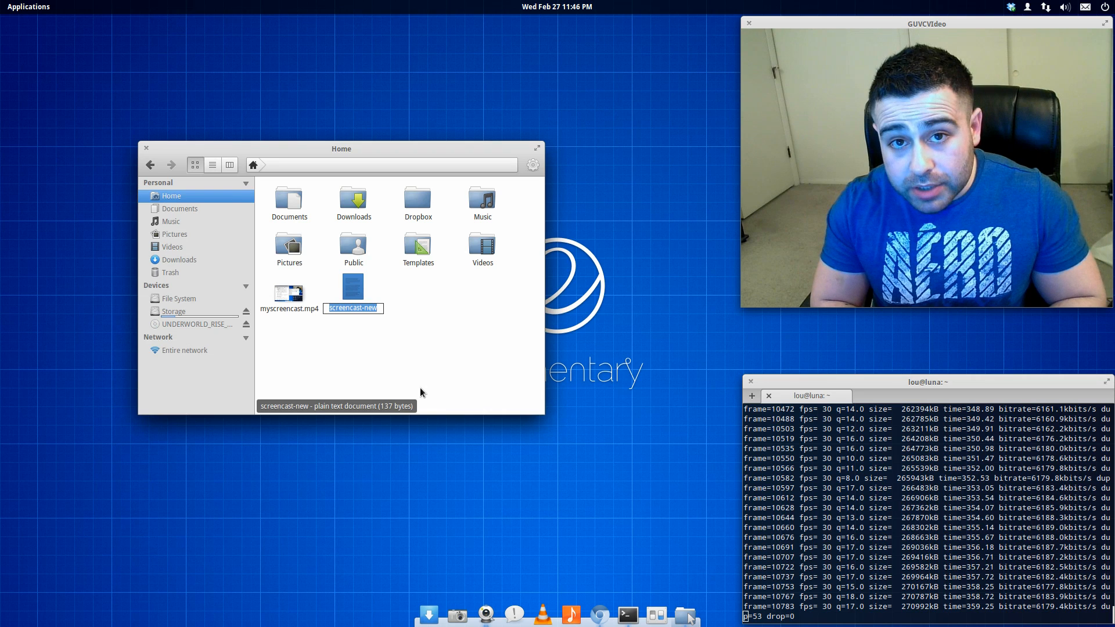
text(captu)
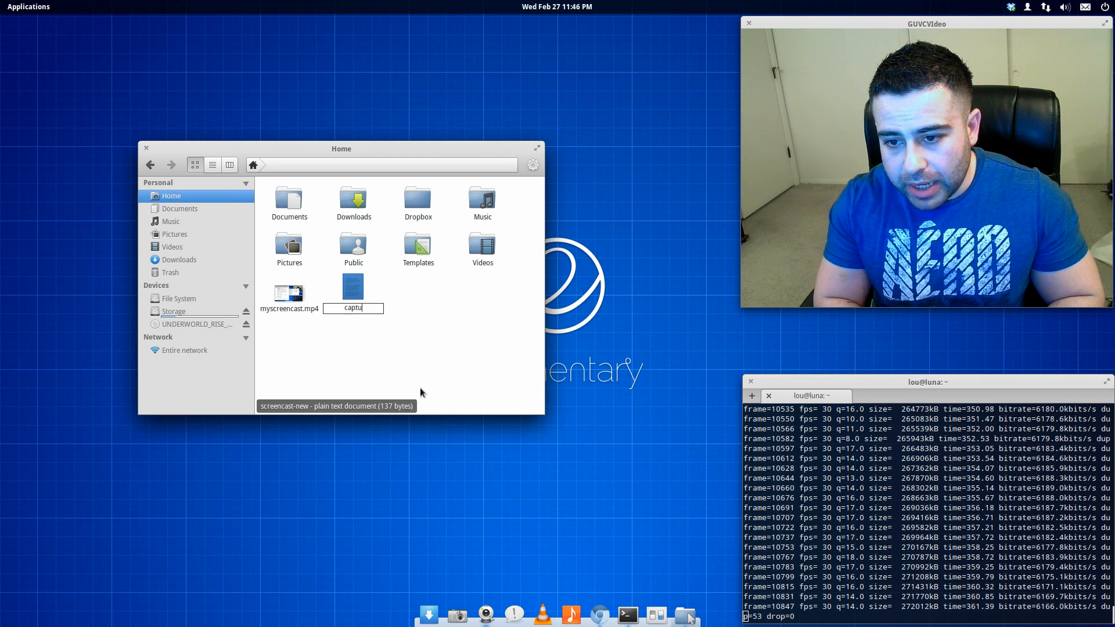
key(Return)
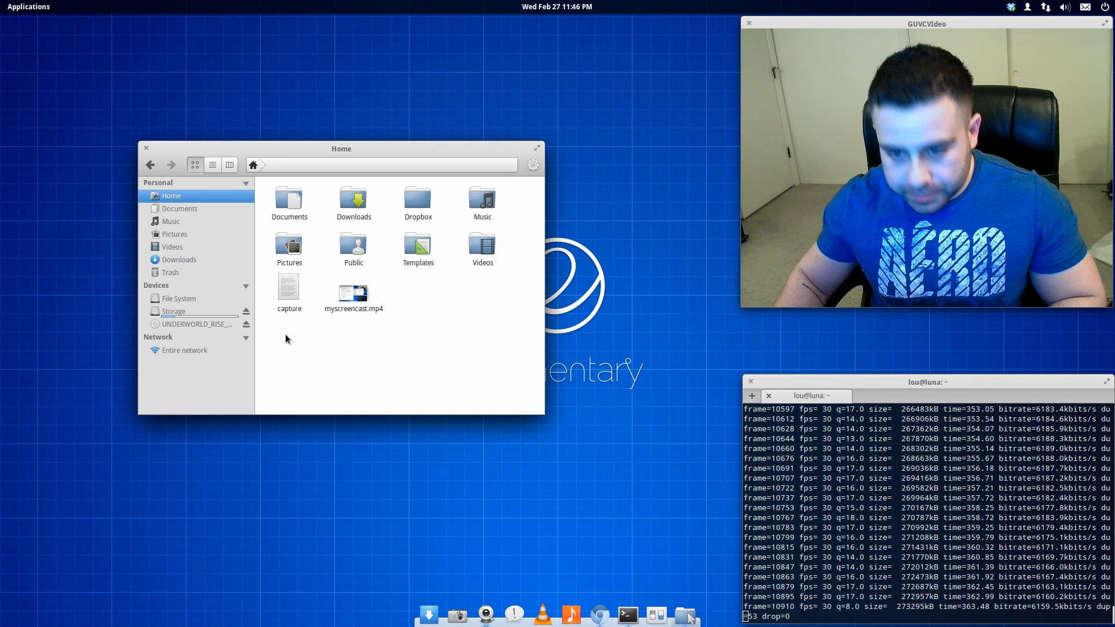
Step: Check capture's command in Scratch, close the editor, and open a new terminal
double_click(289, 292)
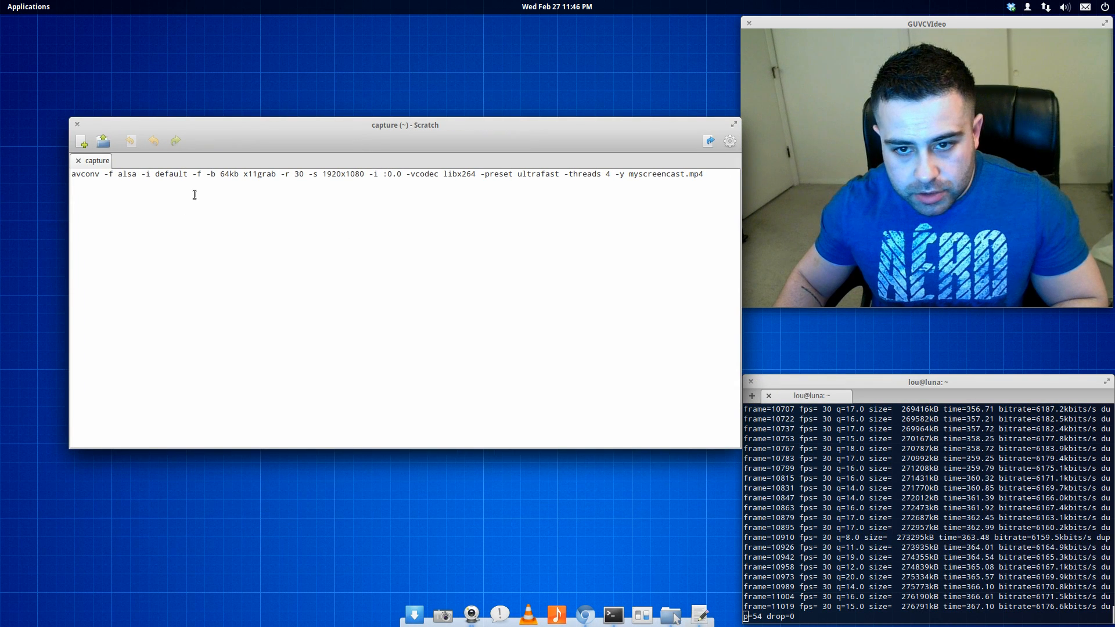
click(683, 615)
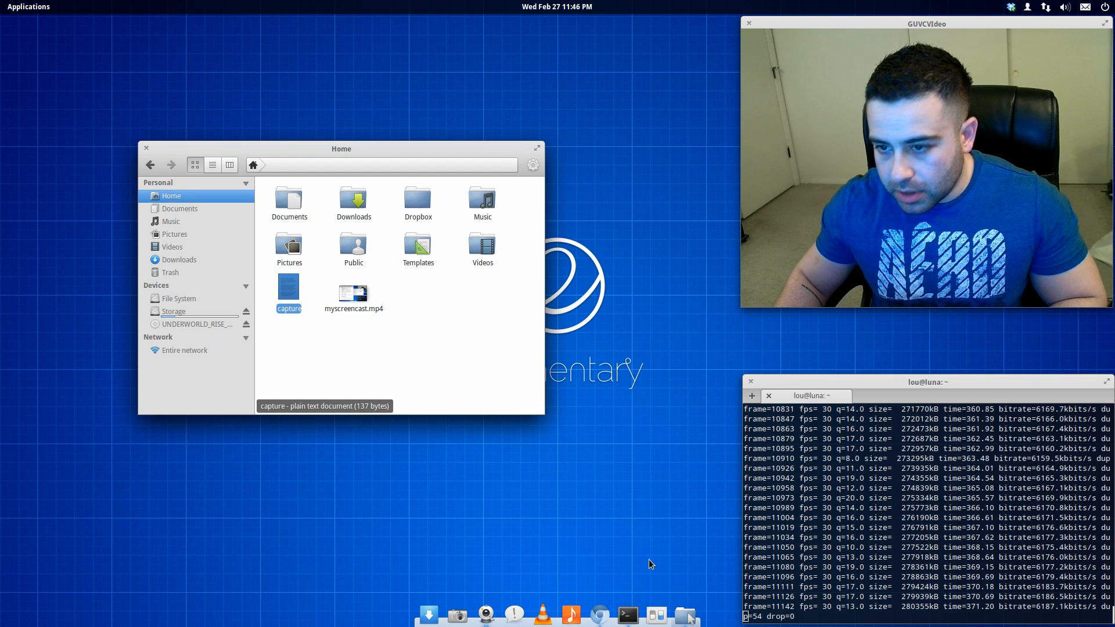
click(627, 615)
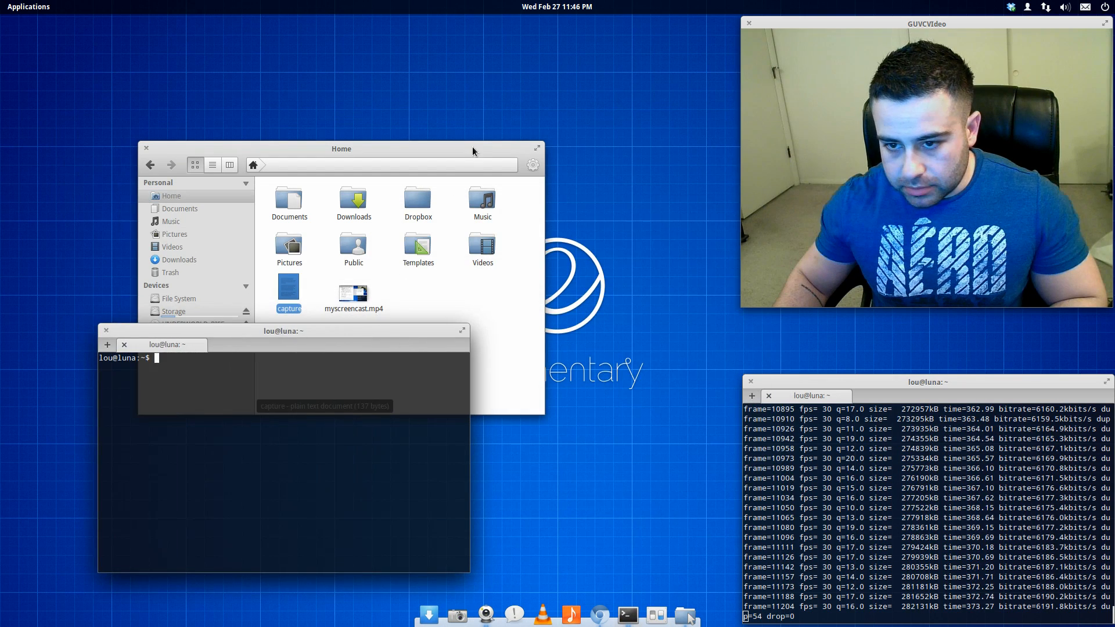
Step: Make capture executable with chmod +x capture
drag(341, 149, 434, 49)
text(s)
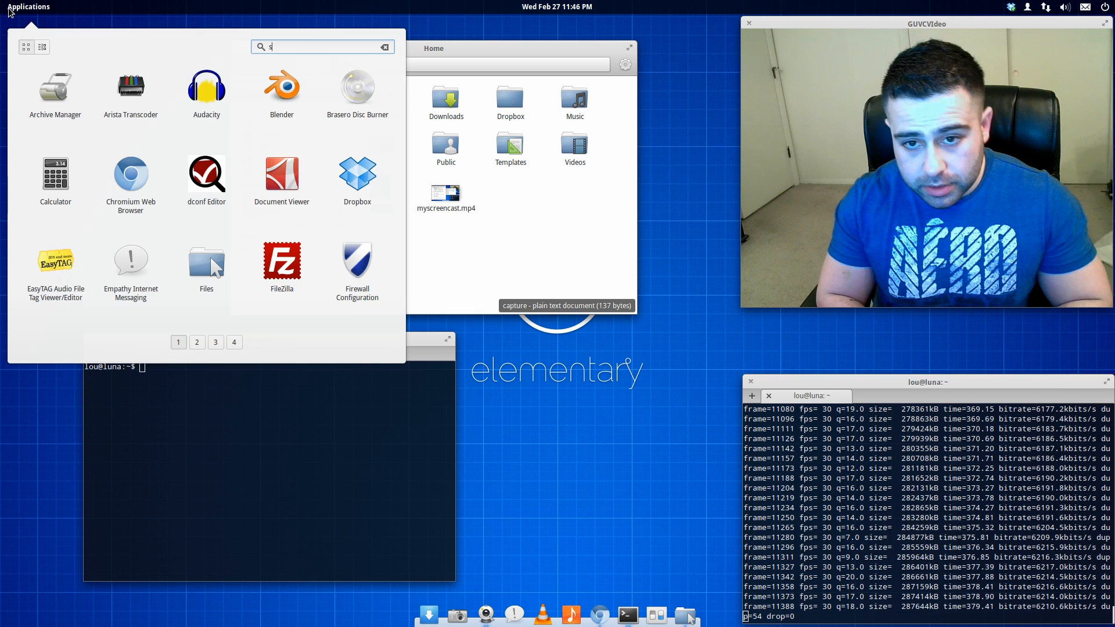
text(creen)
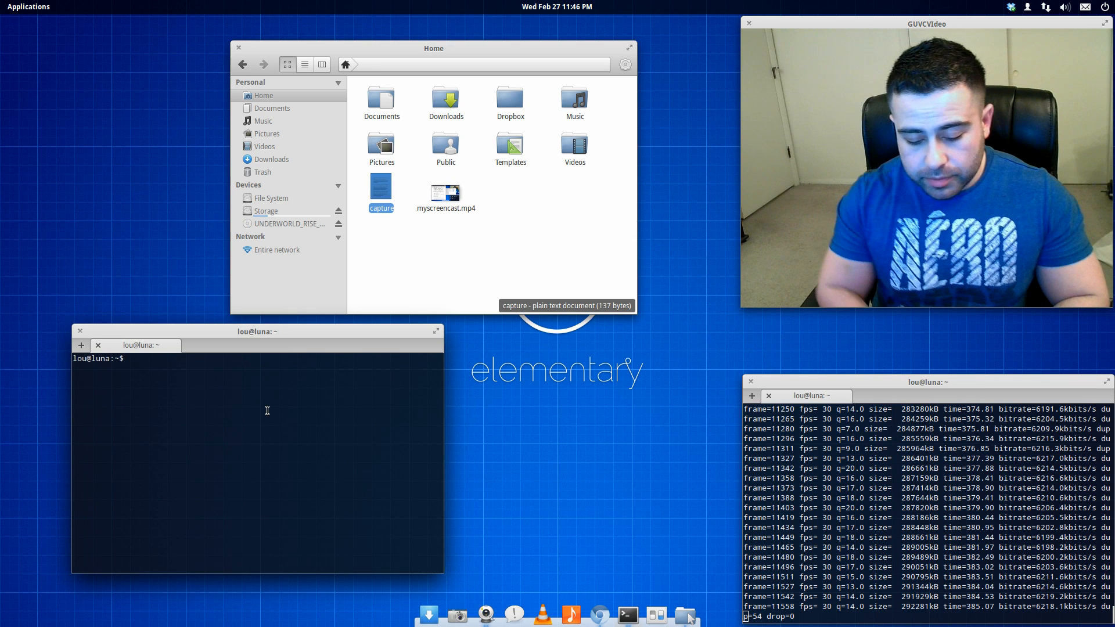
text(chmod)
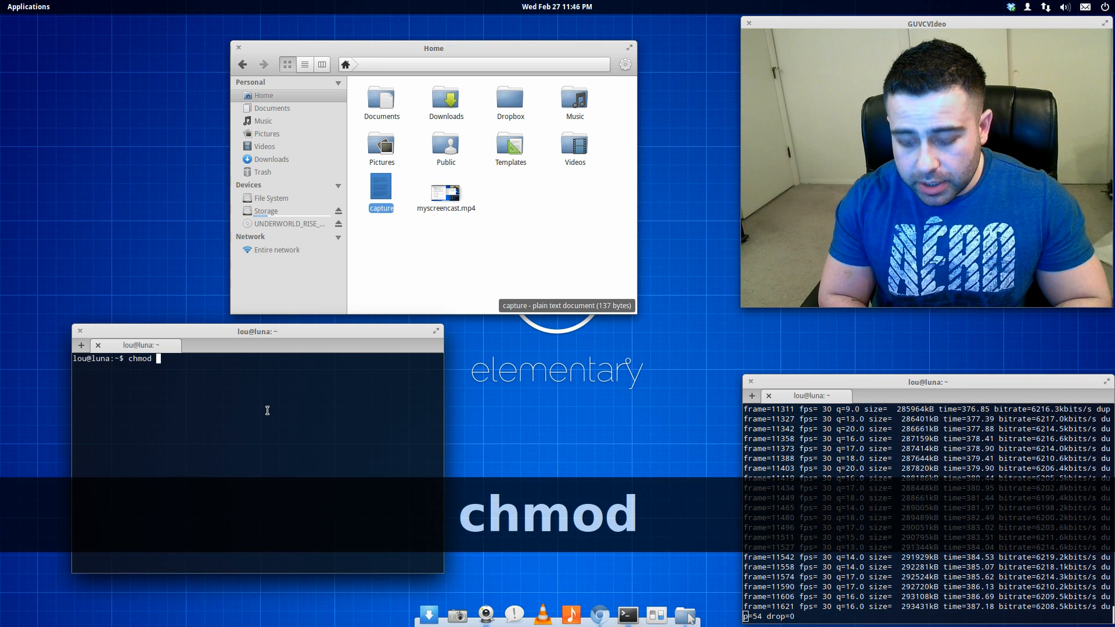
text(+x)
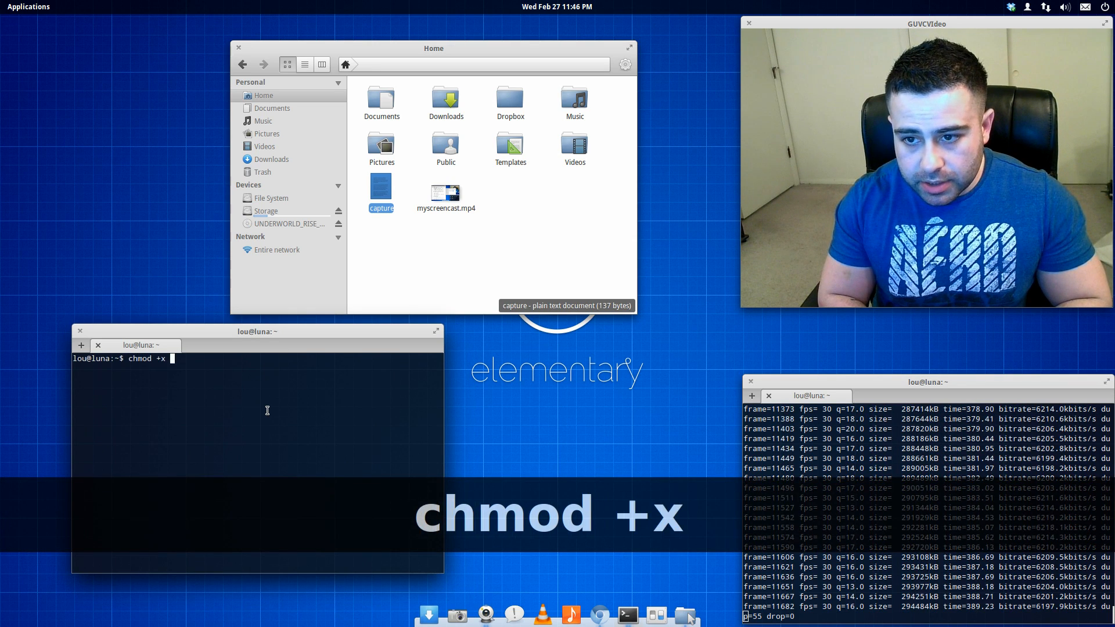
text(capture)
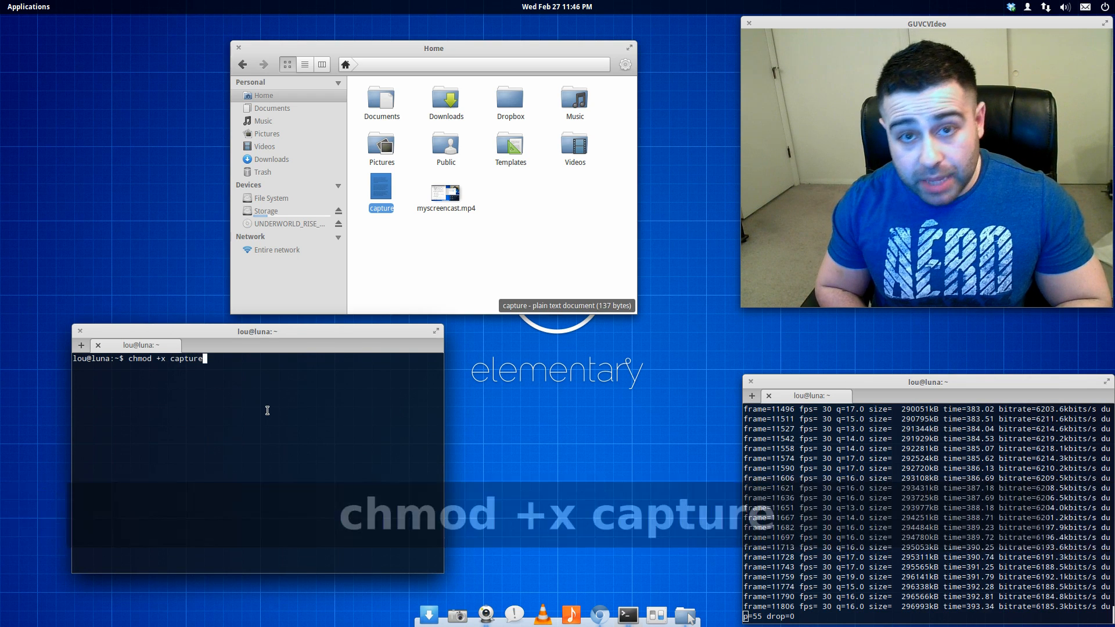
key(Return)
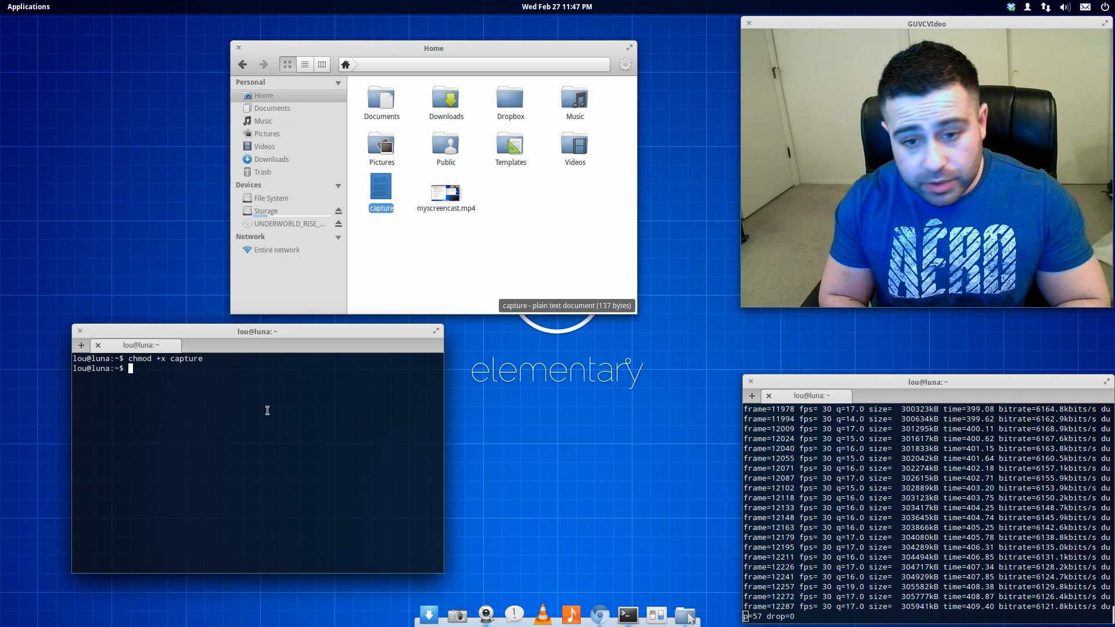
Step: Move capture into /usr/bin/ with sudo mv capture /usr/bin/
text(sudo /)
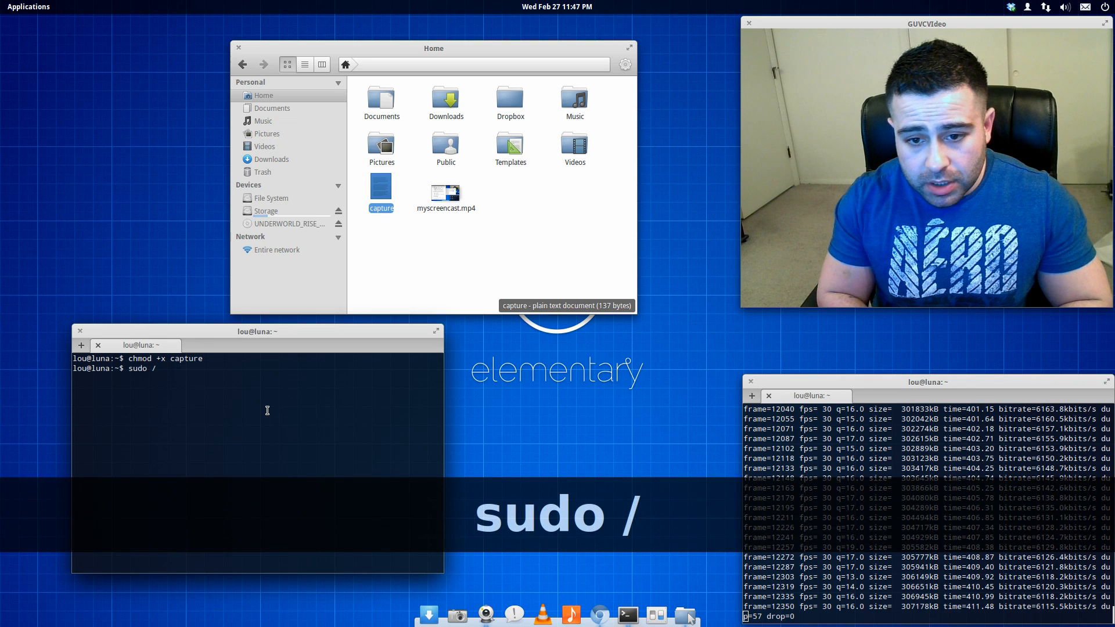
text(mv)
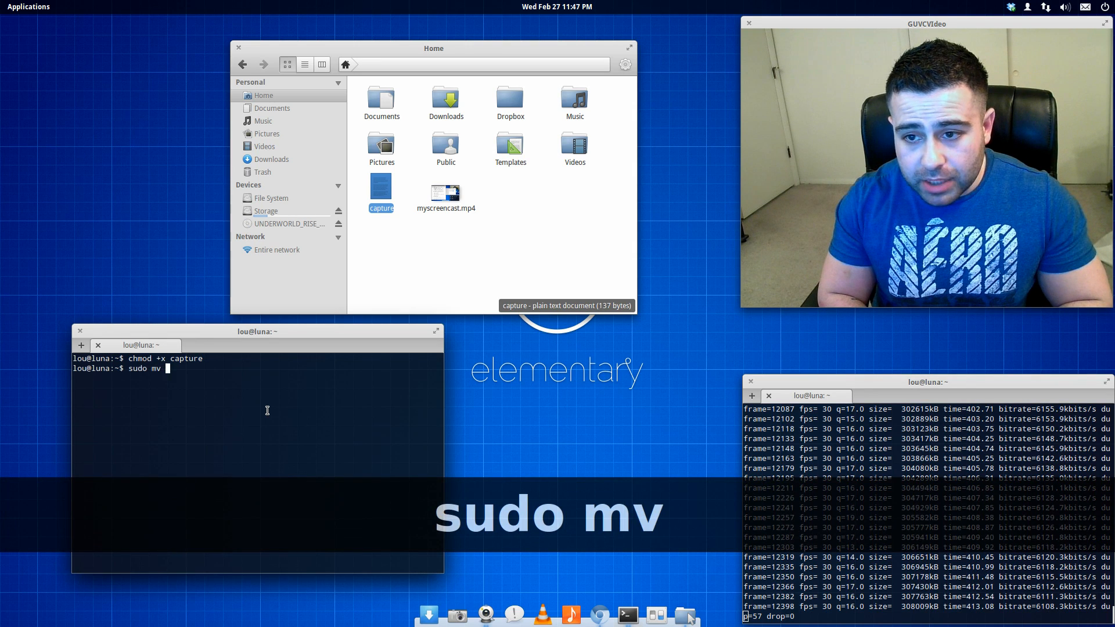
text(capt)
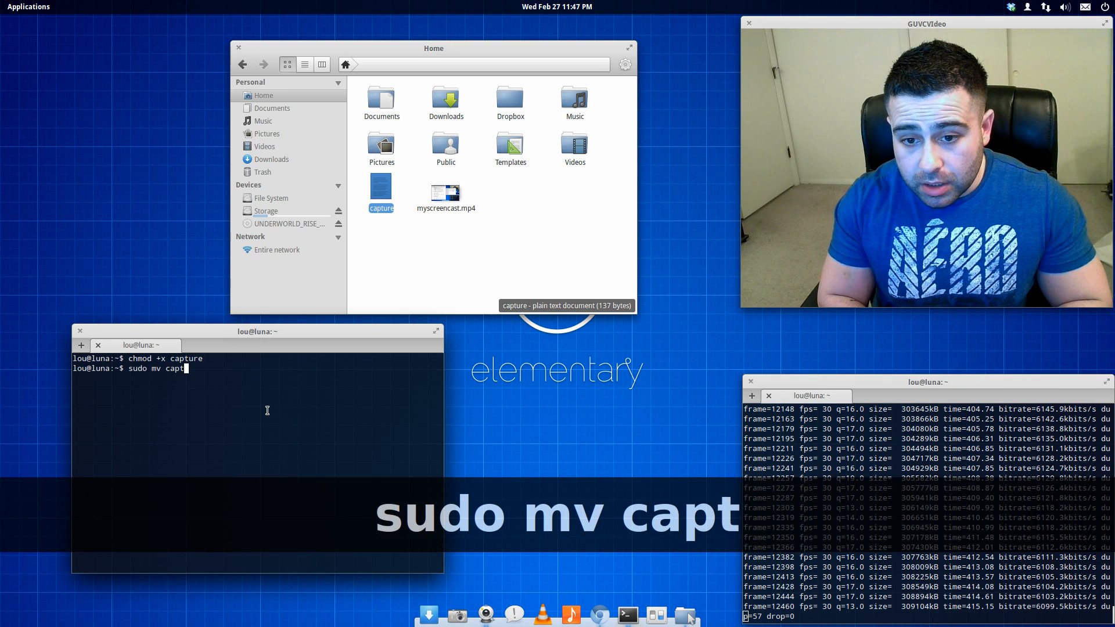
text(ure /)
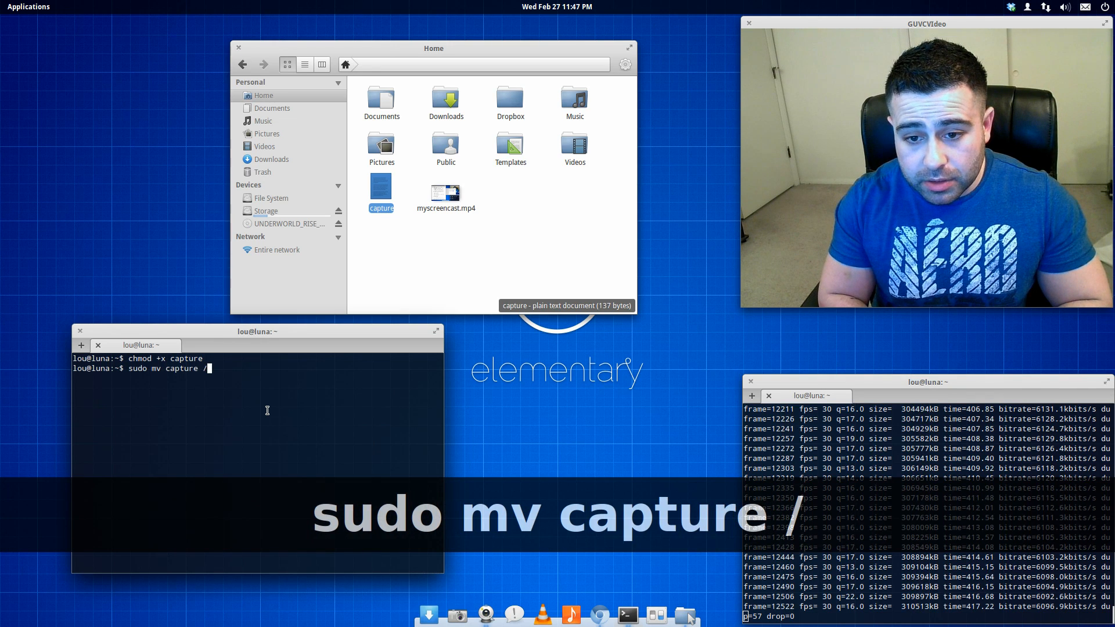
text(usr/bi)
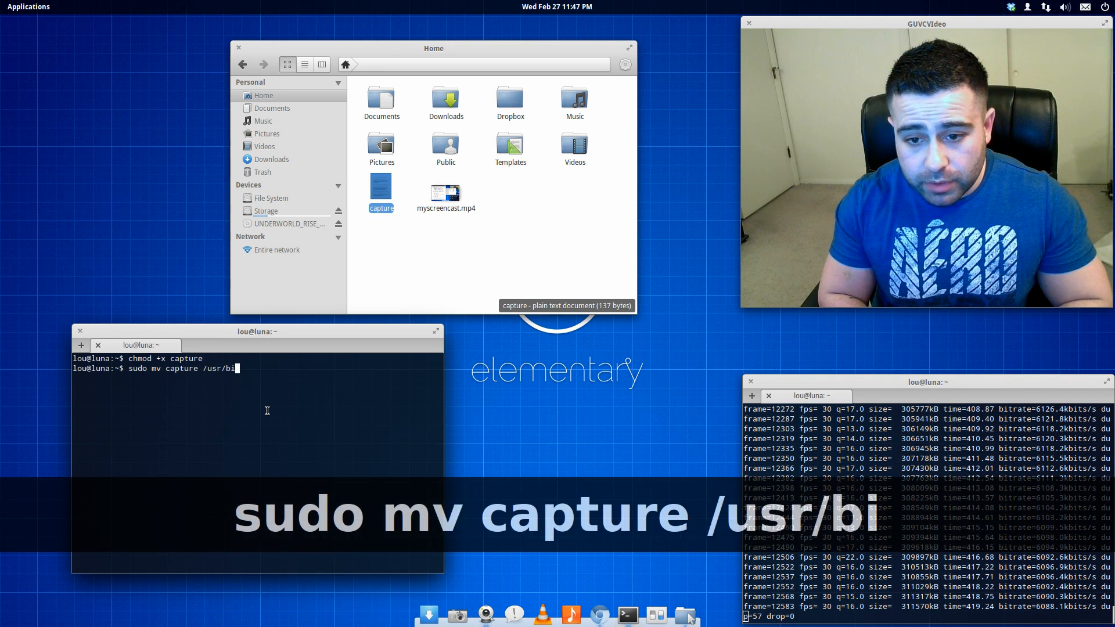
text(n/)
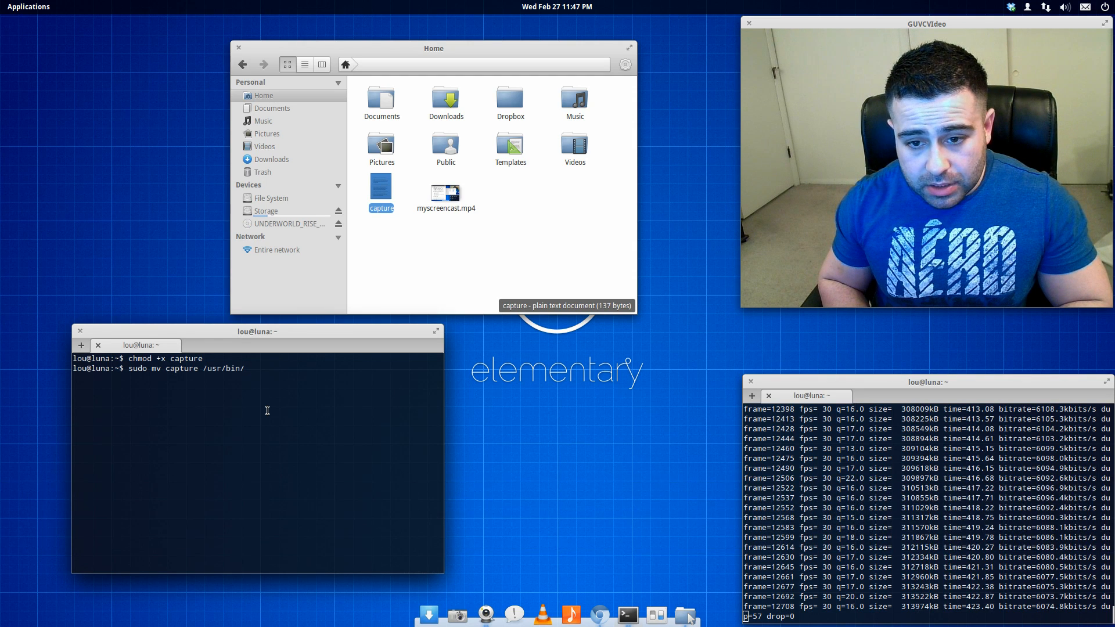
key(Return)
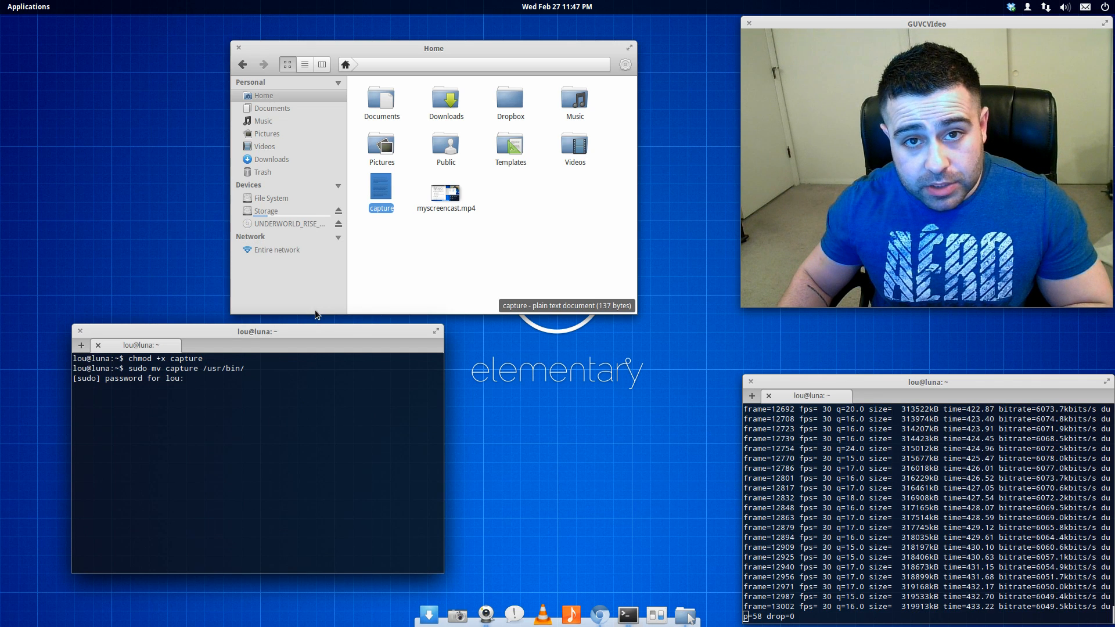
mouse_move(457, 271)
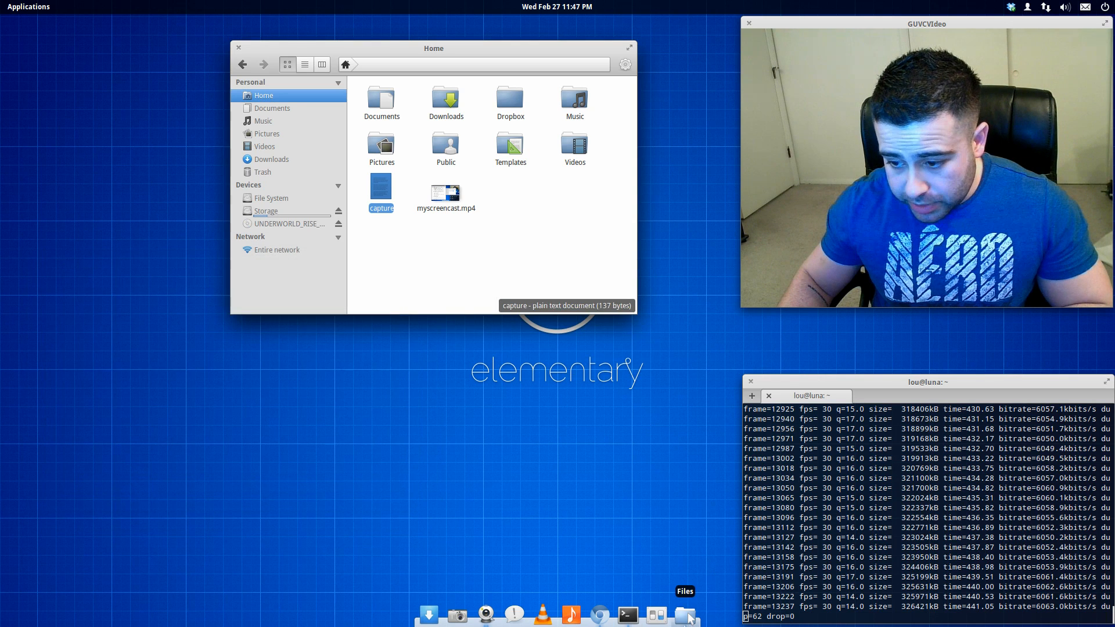
Step: Run the capture command from a new terminal, then close the windows
click(626, 615)
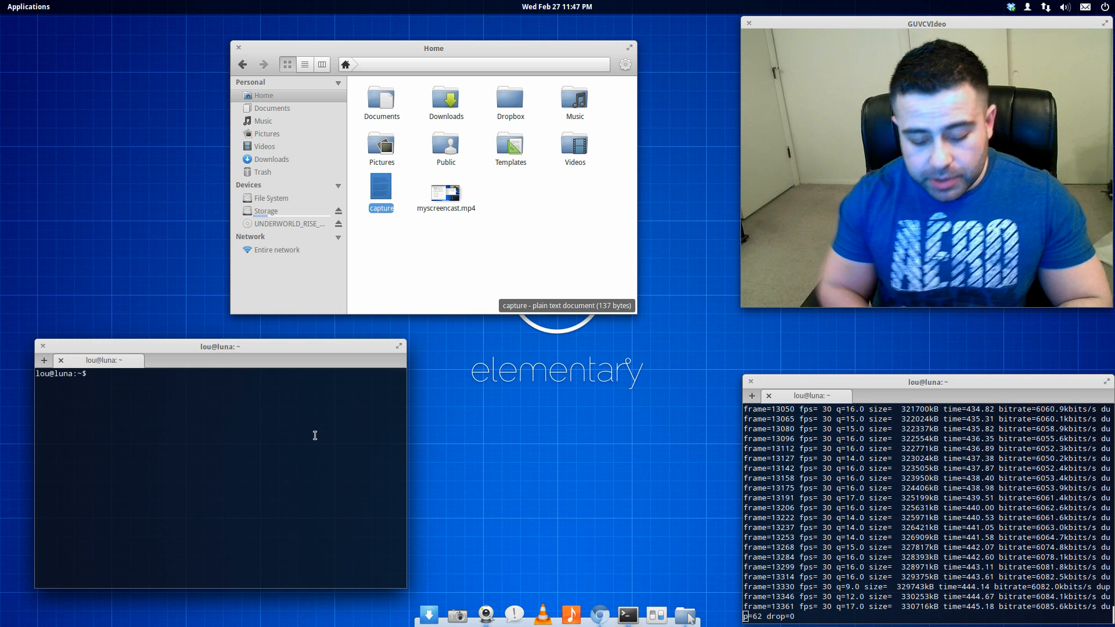
text(captur)
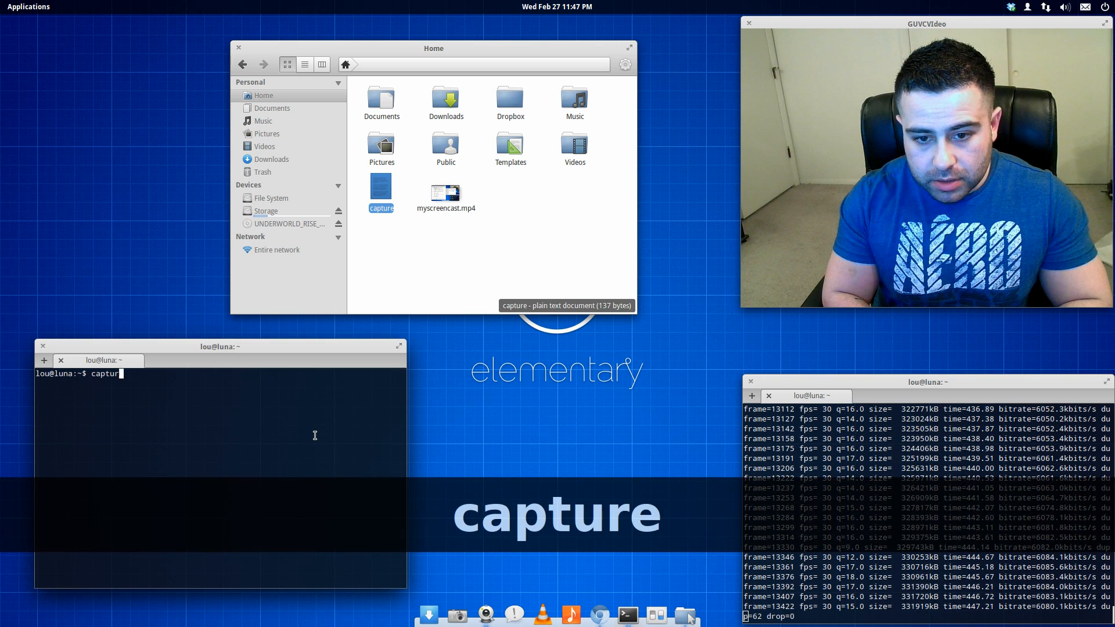
text(e)
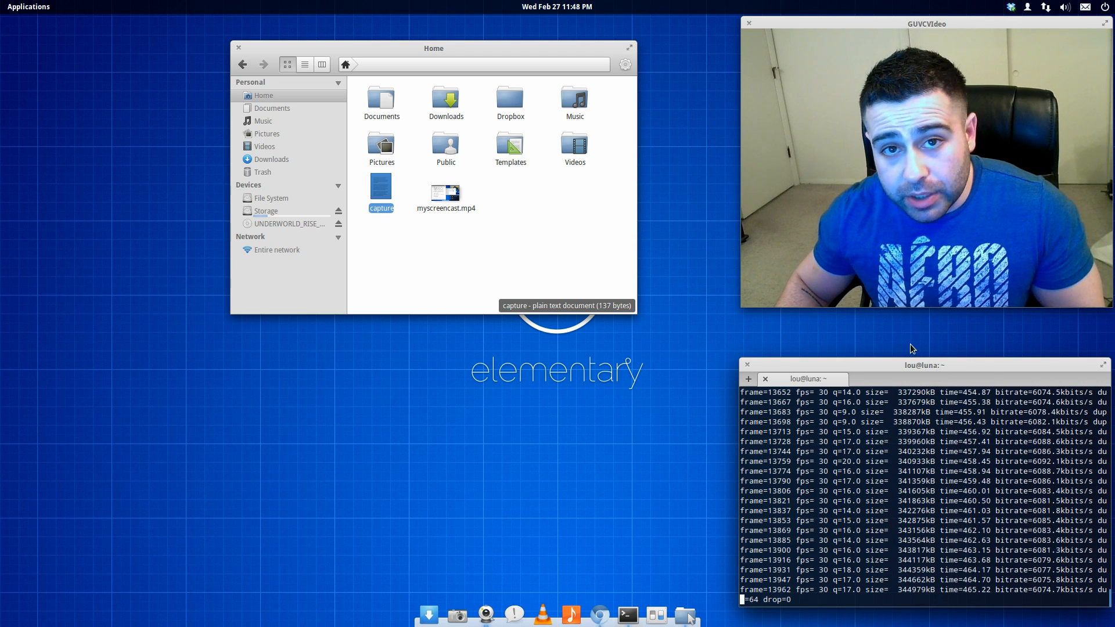
drag(433, 48, 367, 126)
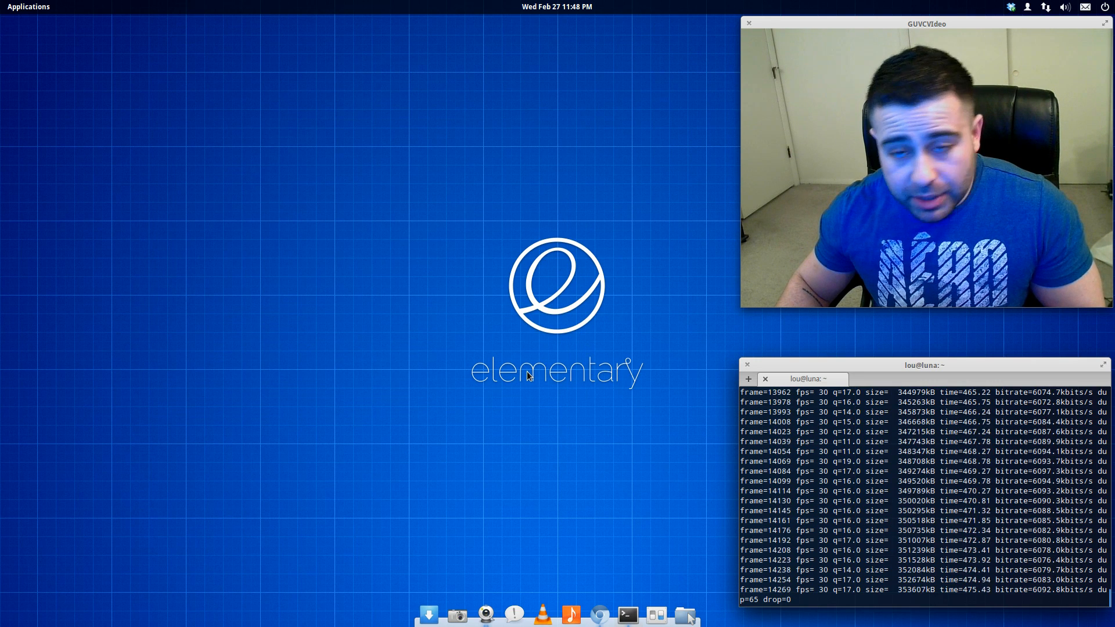
mouse_move(570, 614)
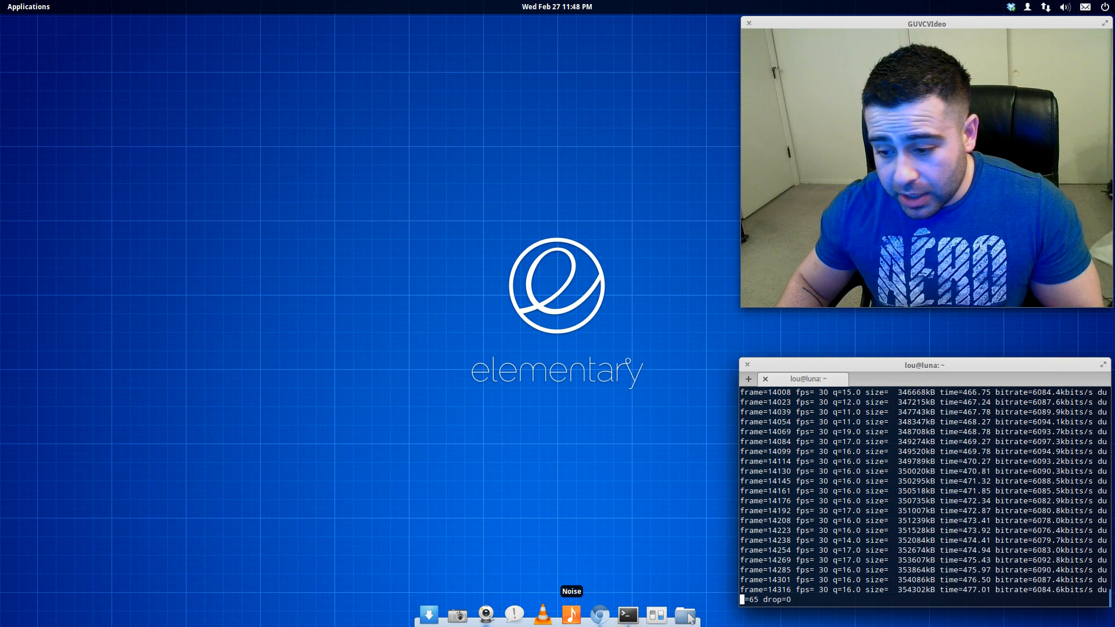
Step: Launch OpenShot from Applications, move its window higher, then close it
click(28, 7)
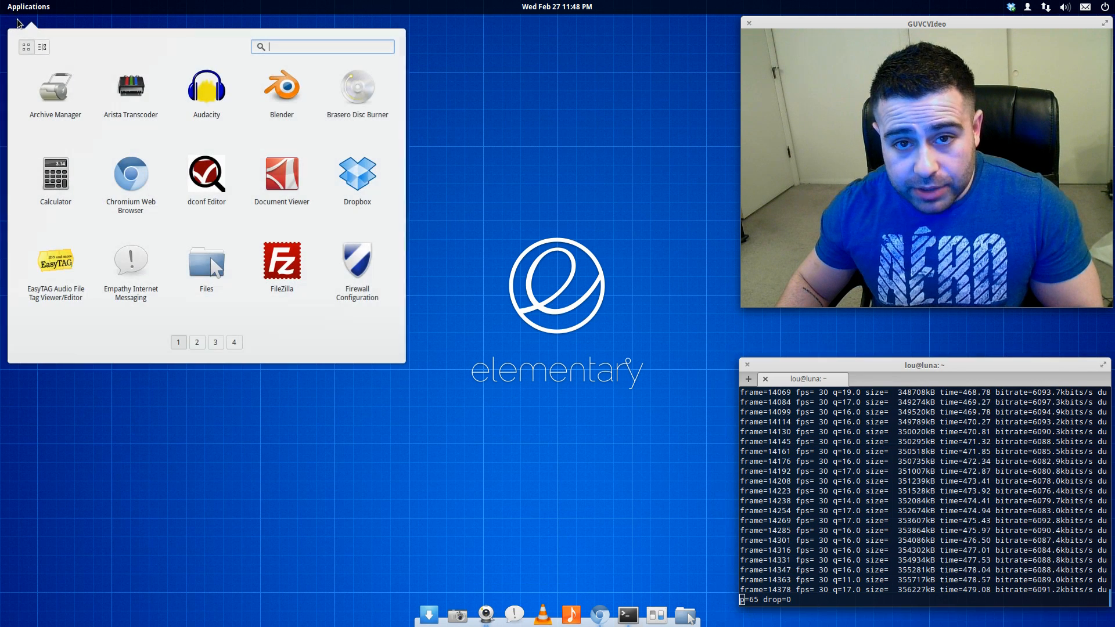
text(open)
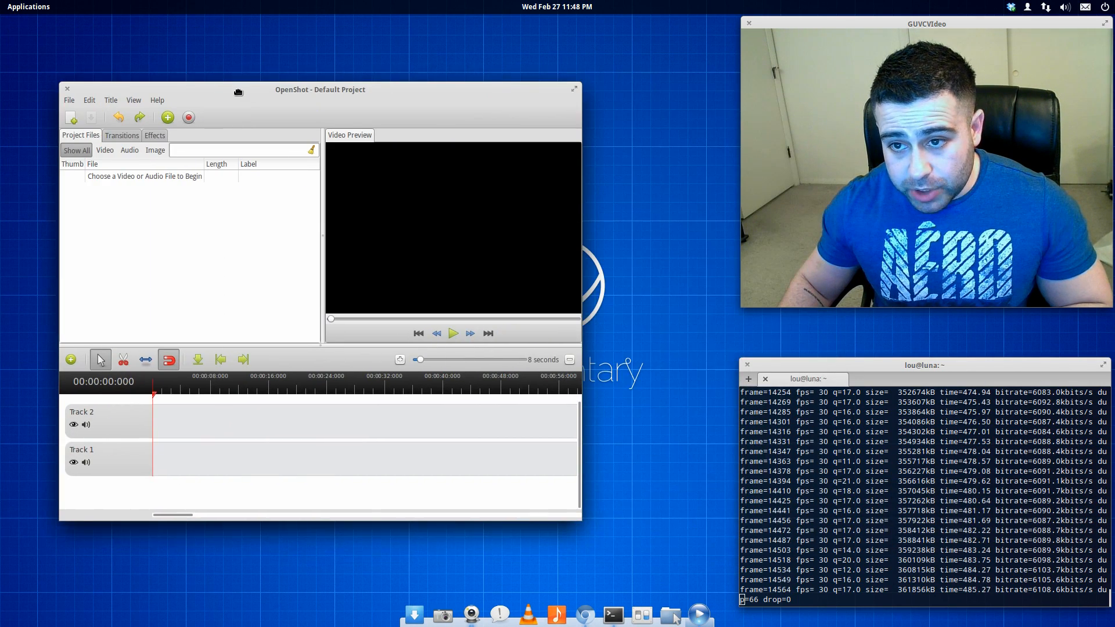
drag(320, 89, 319, 57)
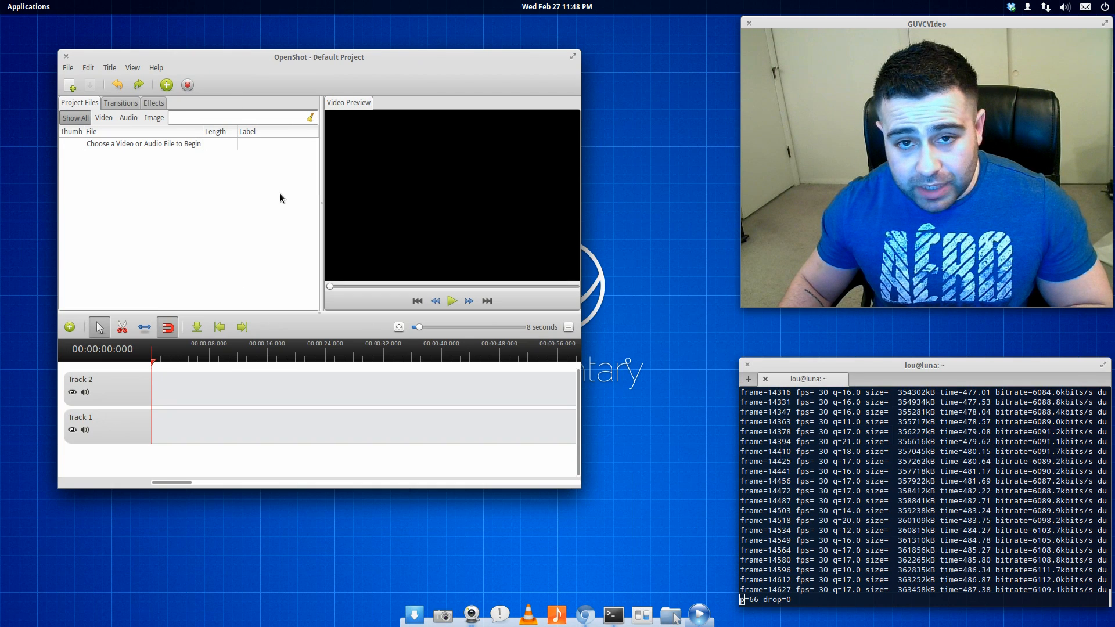
right_click(698, 614)
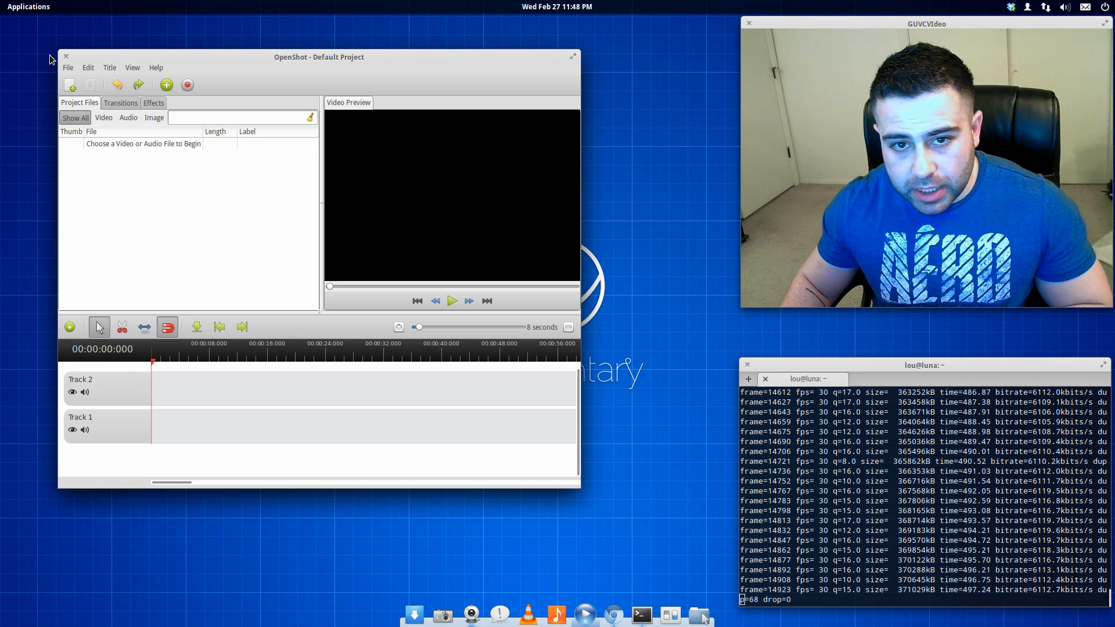
click(65, 56)
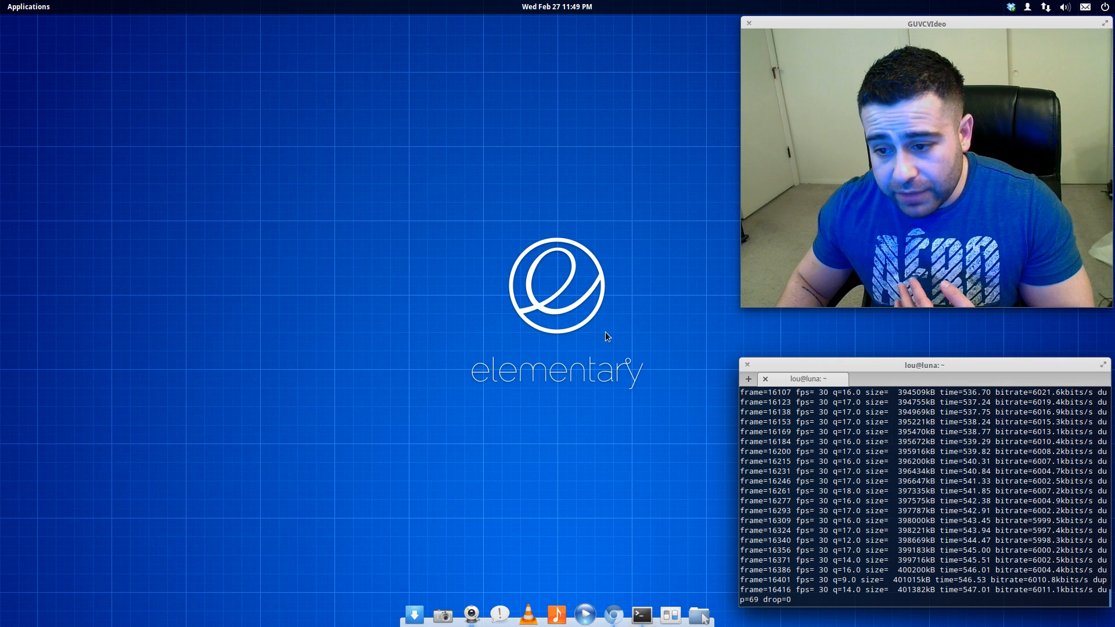
mouse_move(549, 370)
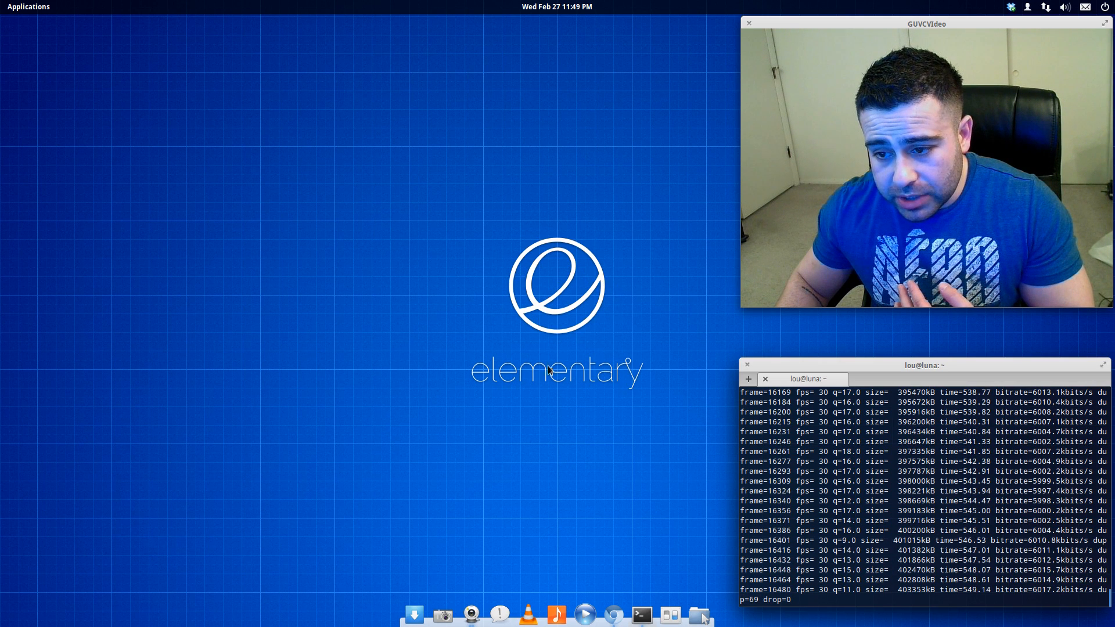
mouse_move(471, 466)
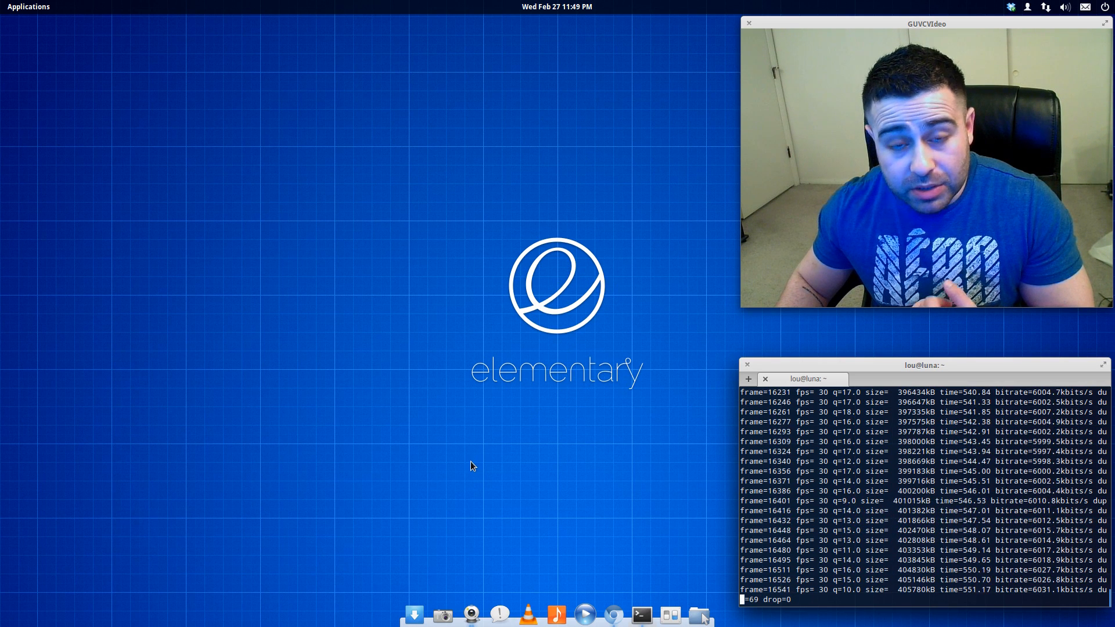